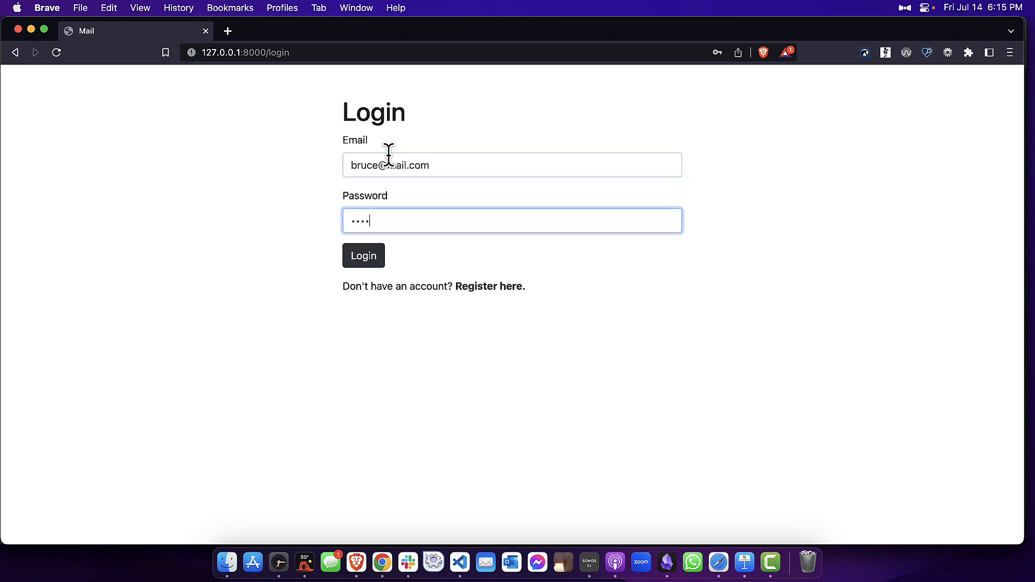
pyautogui.click(363, 255)
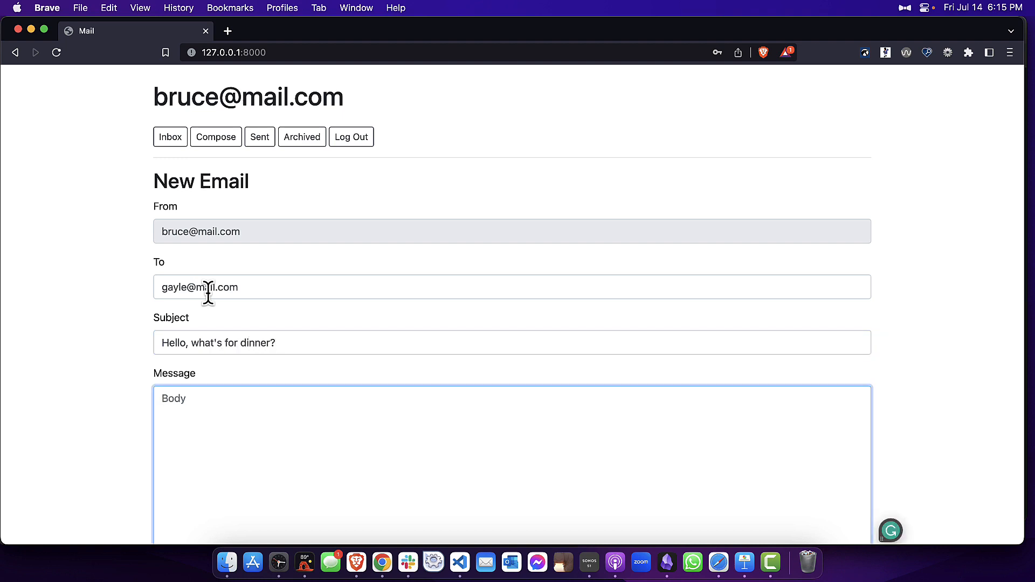
pyautogui.write('See subje')
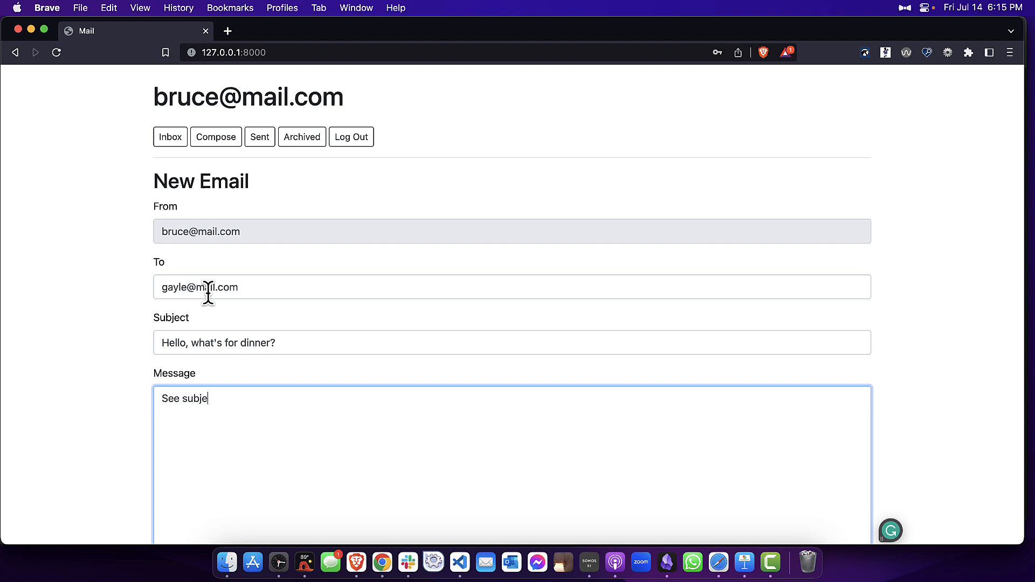
pyautogui.write('ct')
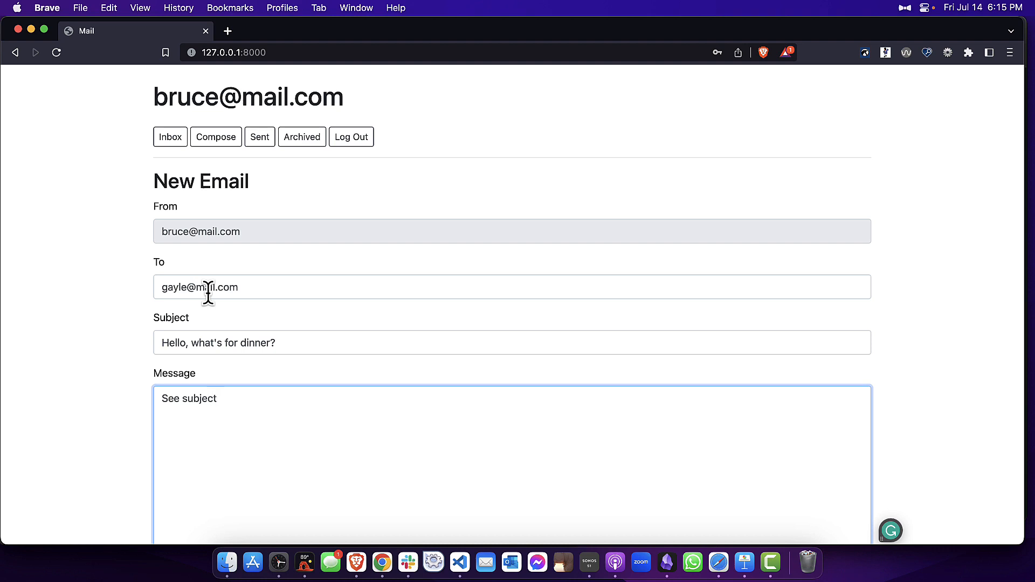
pyautogui.write('for details.')
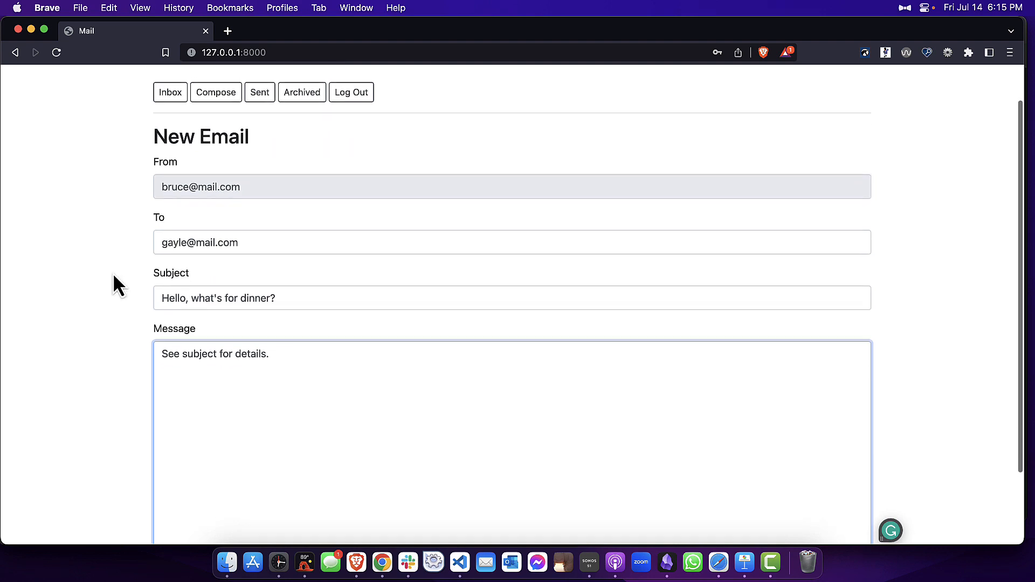
pyautogui.scroll(-3)
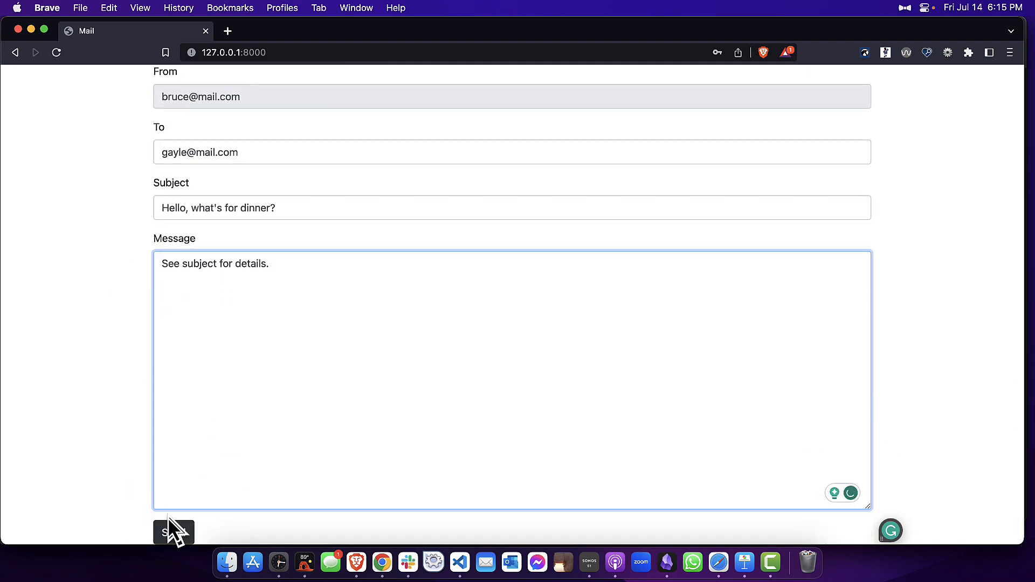
# Send the dinner email and confirm it is in Sent while Inbox and Archive are empty.
pyautogui.click(173, 532)
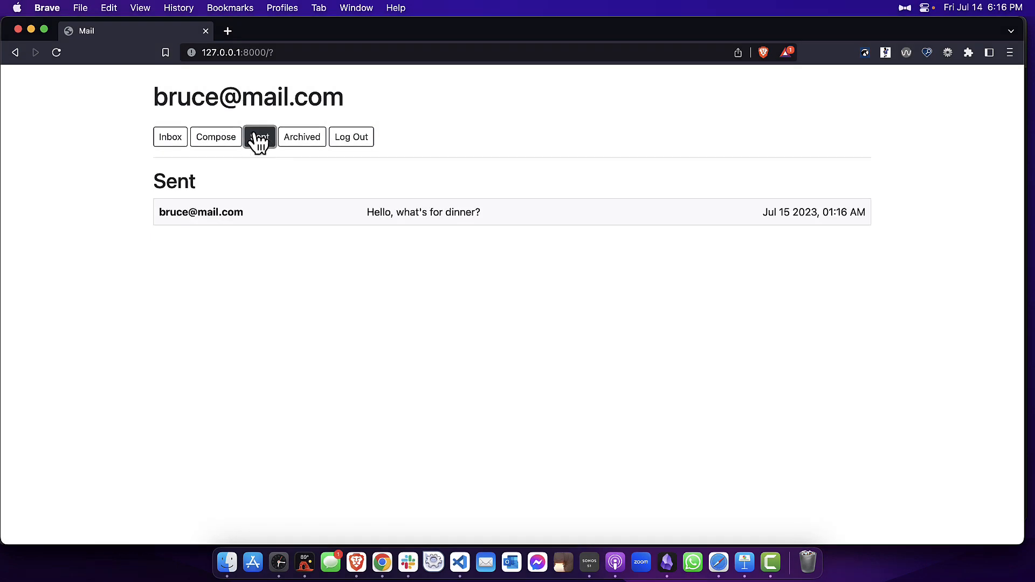
pyautogui.moveTo(197, 221)
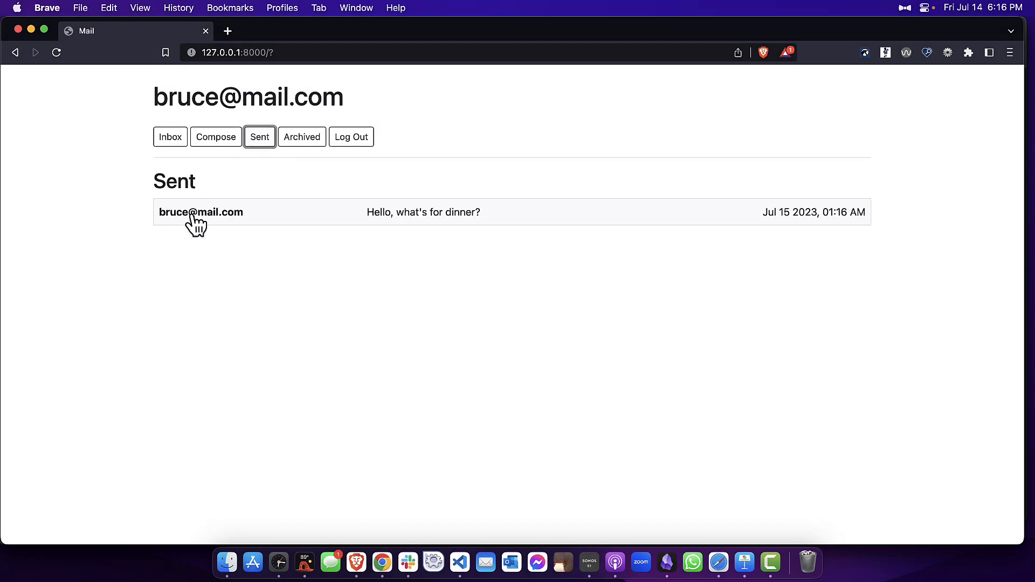
pyautogui.moveTo(188, 209)
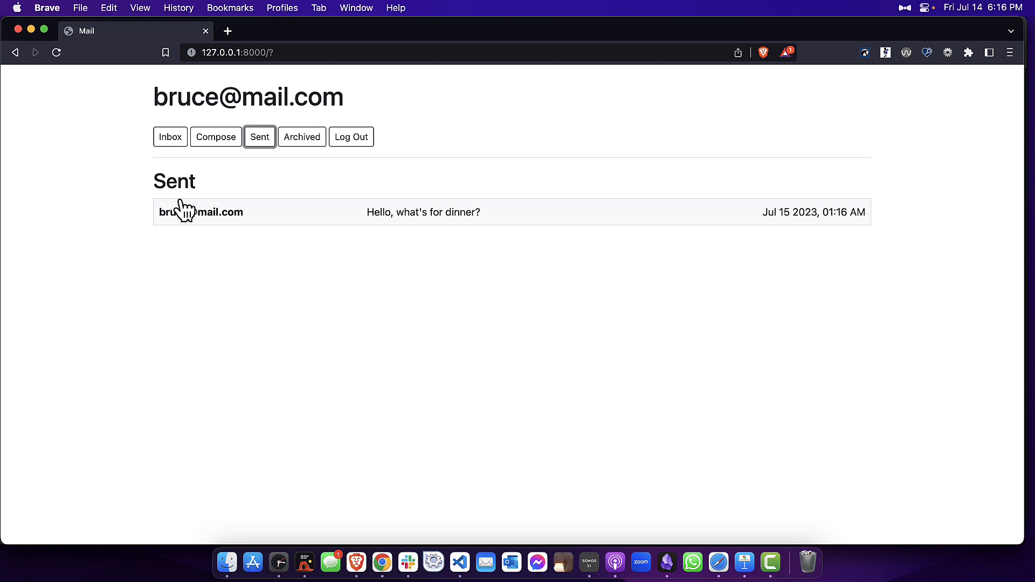
pyautogui.click(170, 136)
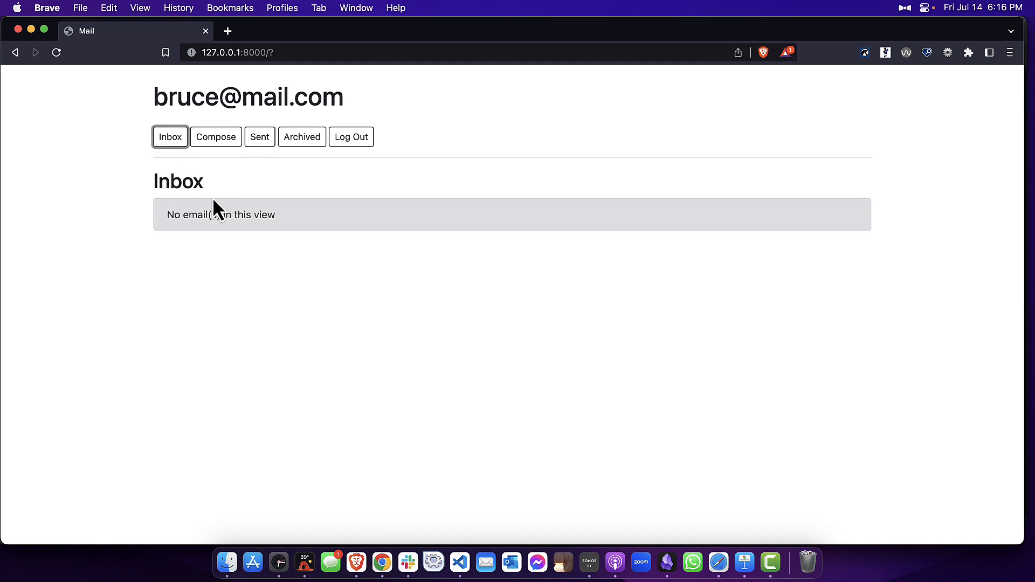
pyautogui.click(259, 137)
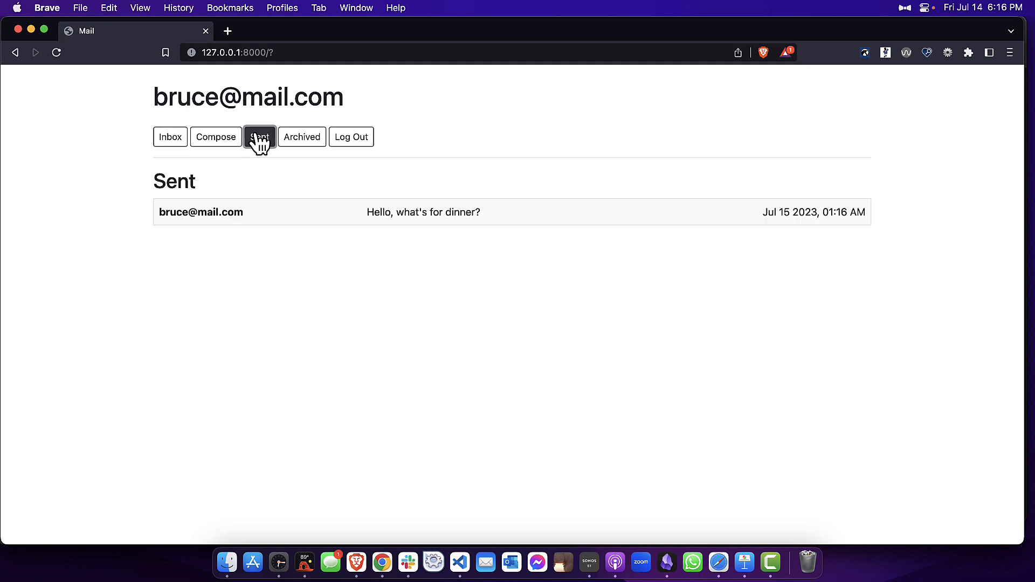
pyautogui.moveTo(284, 142)
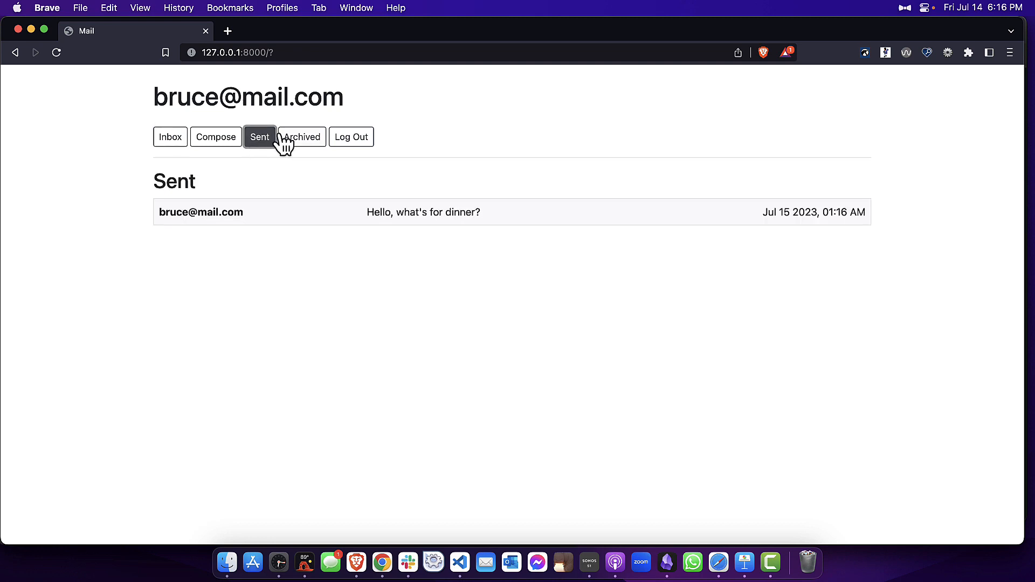
pyautogui.click(302, 136)
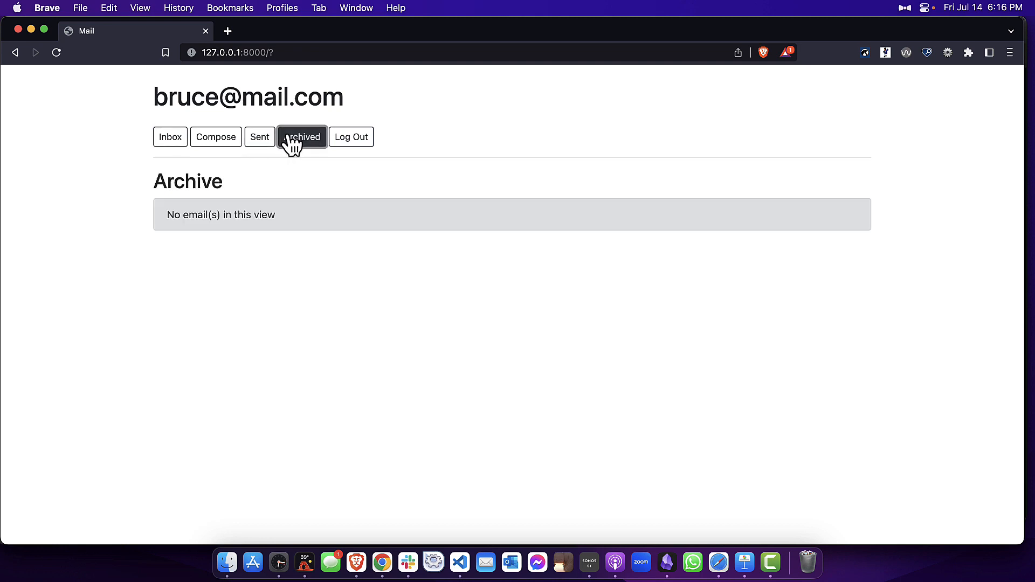
pyautogui.moveTo(170, 136)
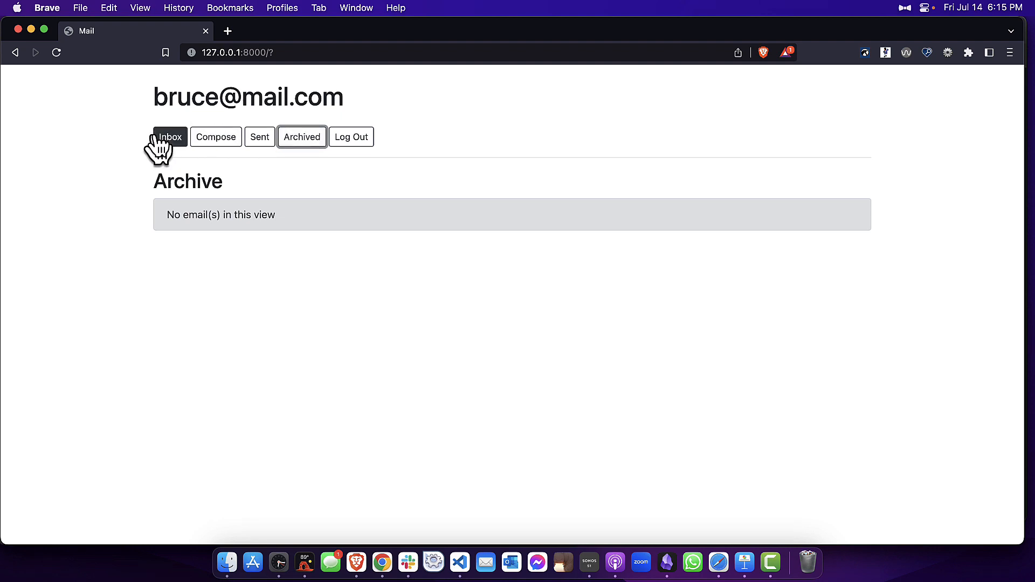
pyautogui.click(170, 136)
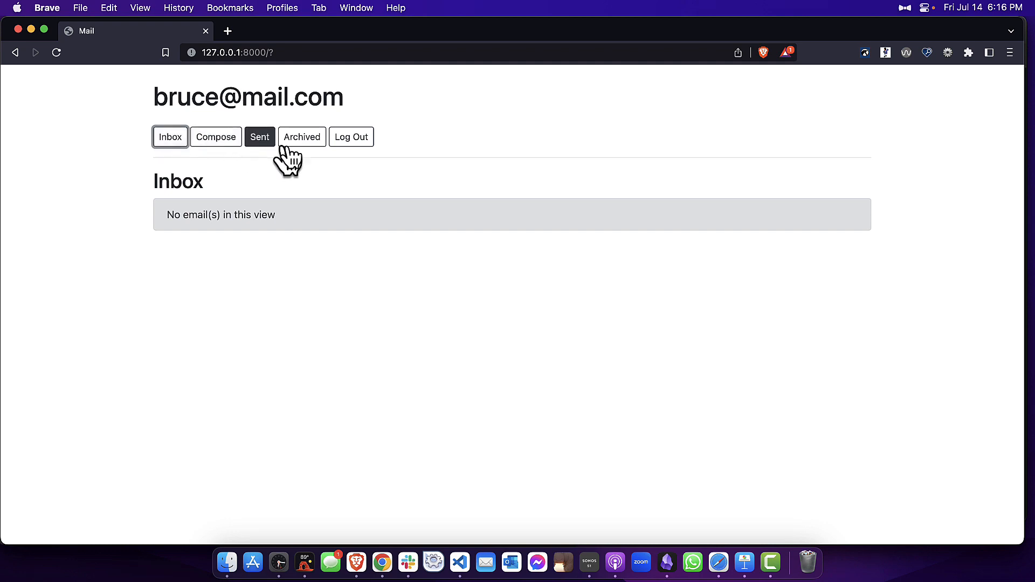
pyautogui.click(351, 136)
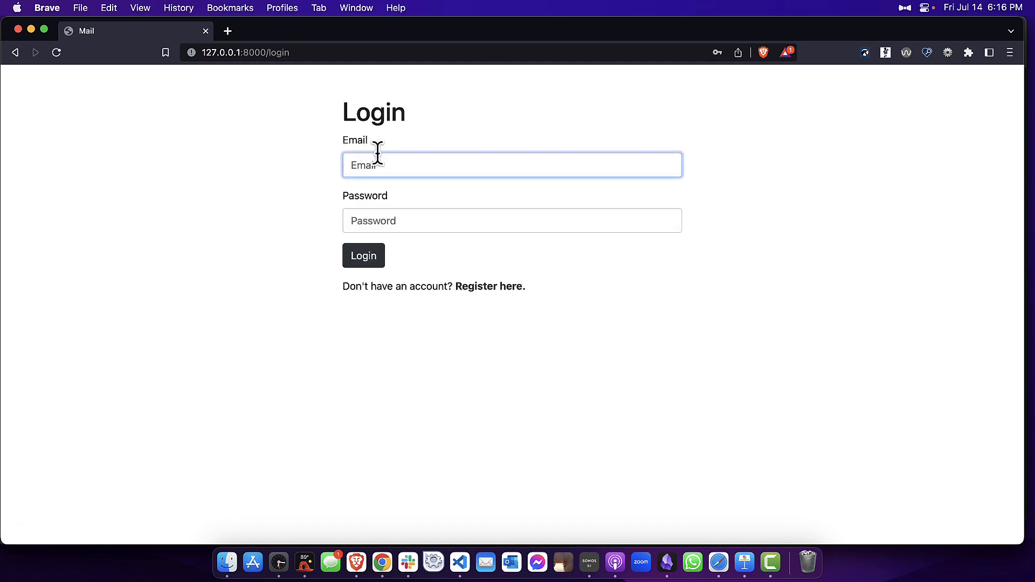
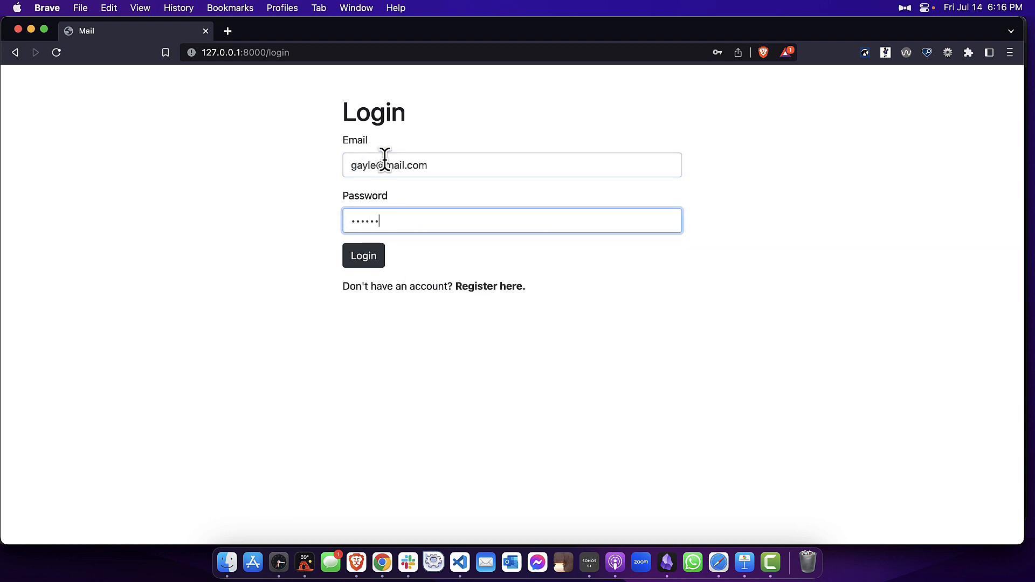
pyautogui.click(362, 255)
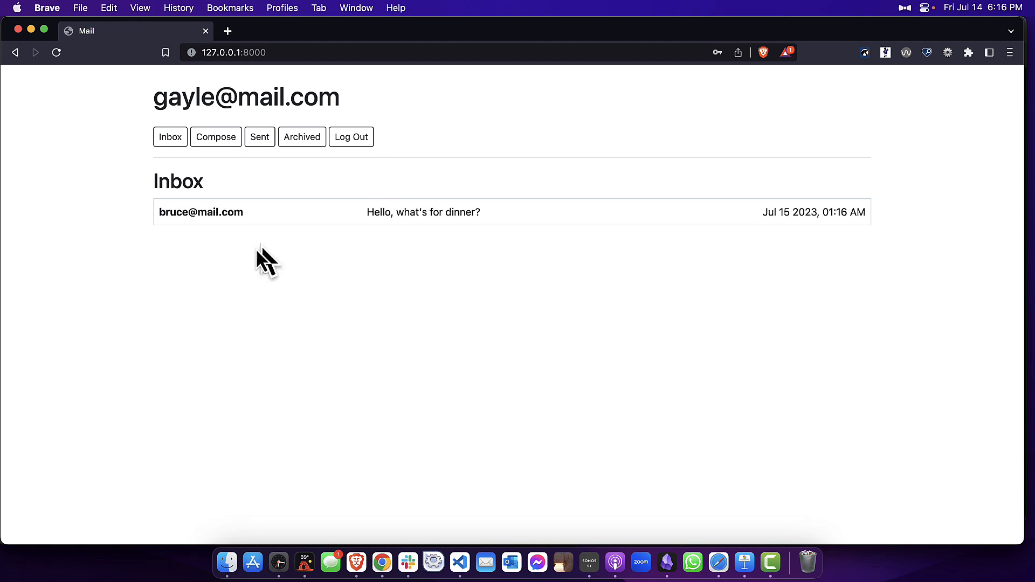
pyautogui.moveTo(412, 215)
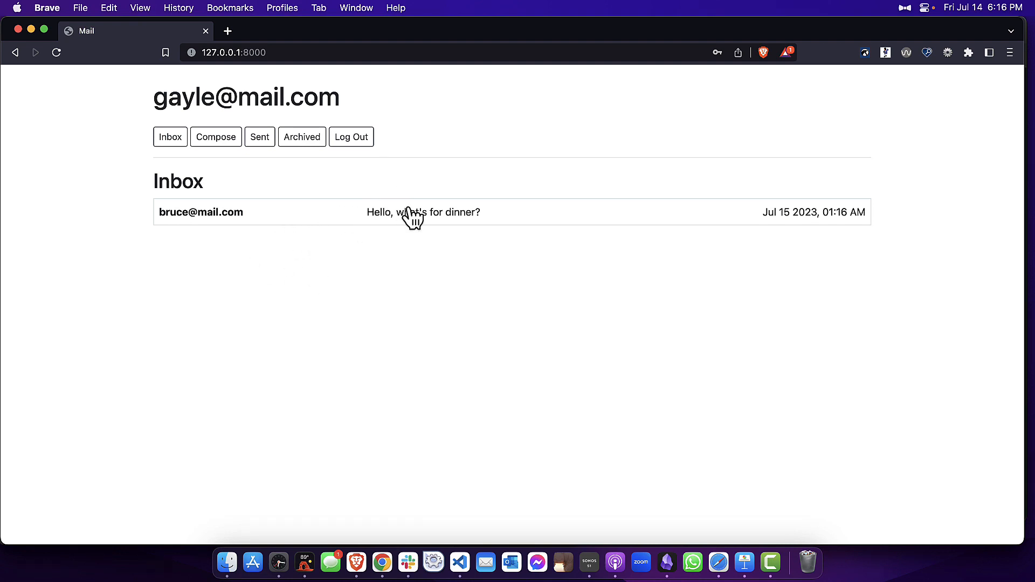
pyautogui.moveTo(341, 224)
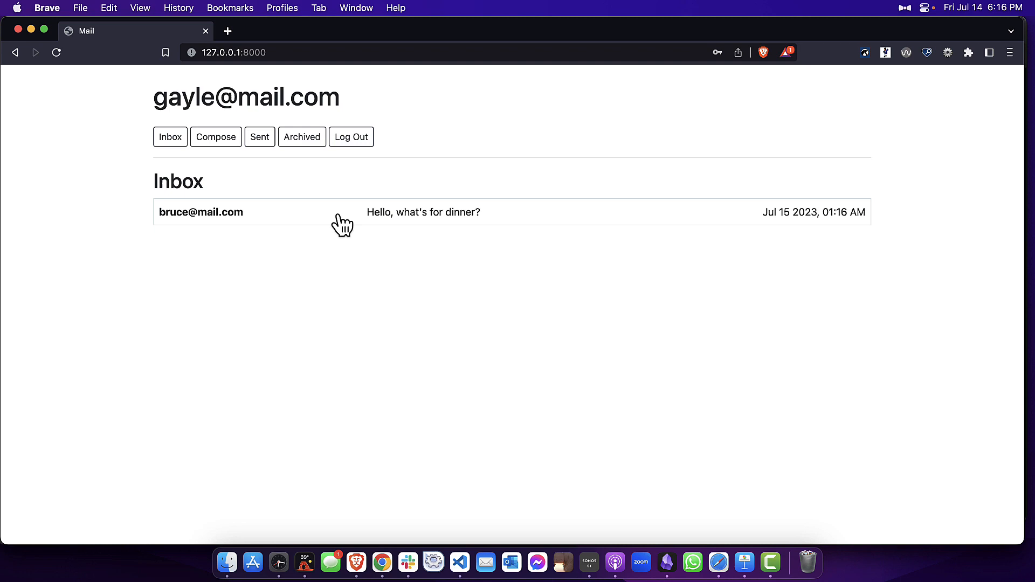
pyautogui.moveTo(316, 280)
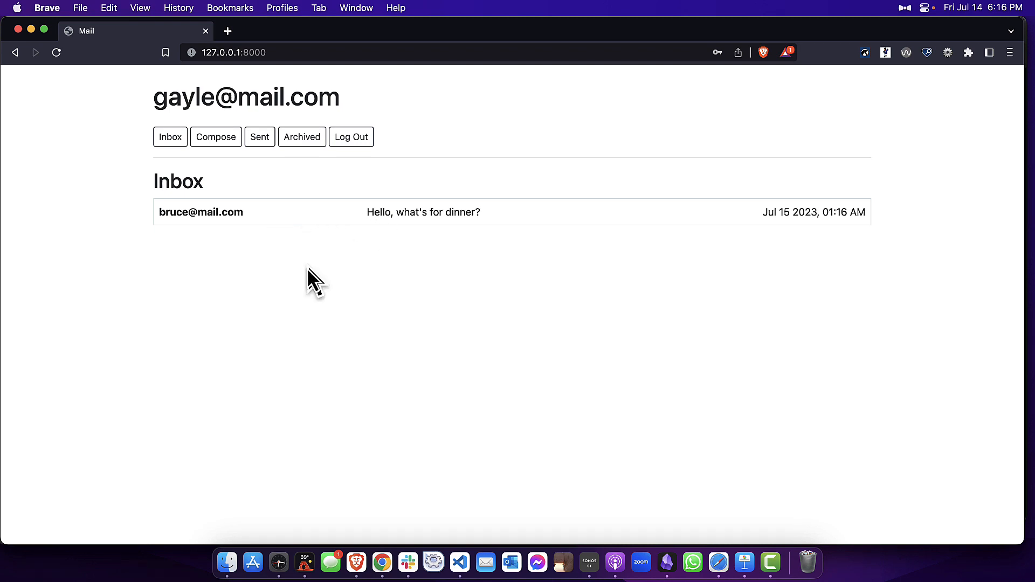
pyautogui.moveTo(273, 226)
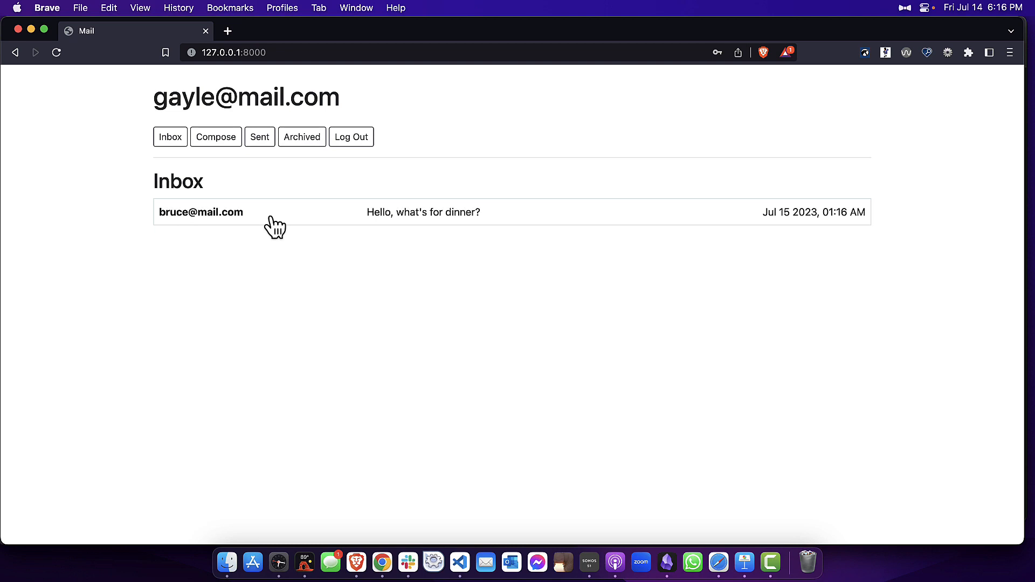
pyautogui.click(423, 211)
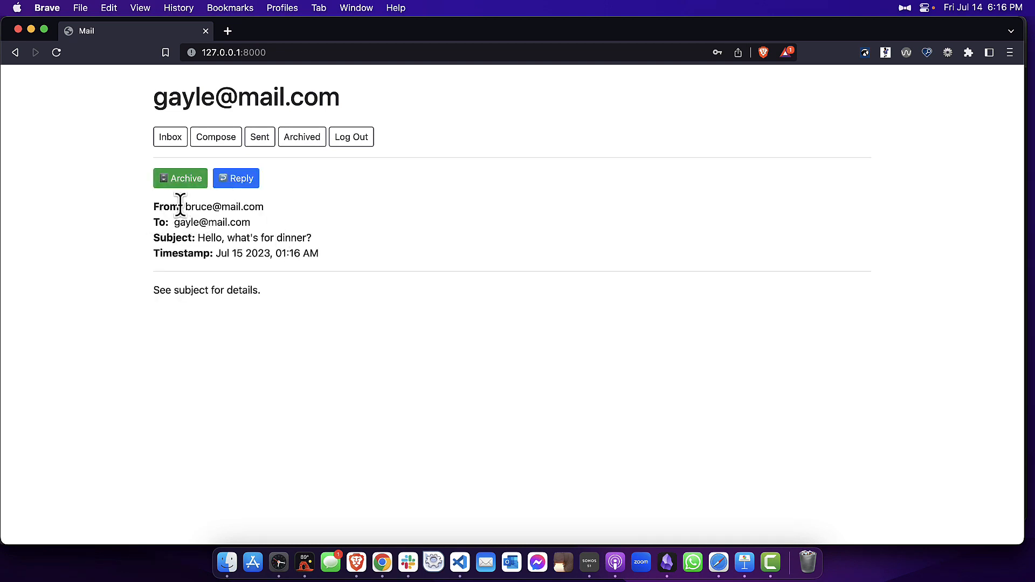
pyautogui.moveTo(191, 238)
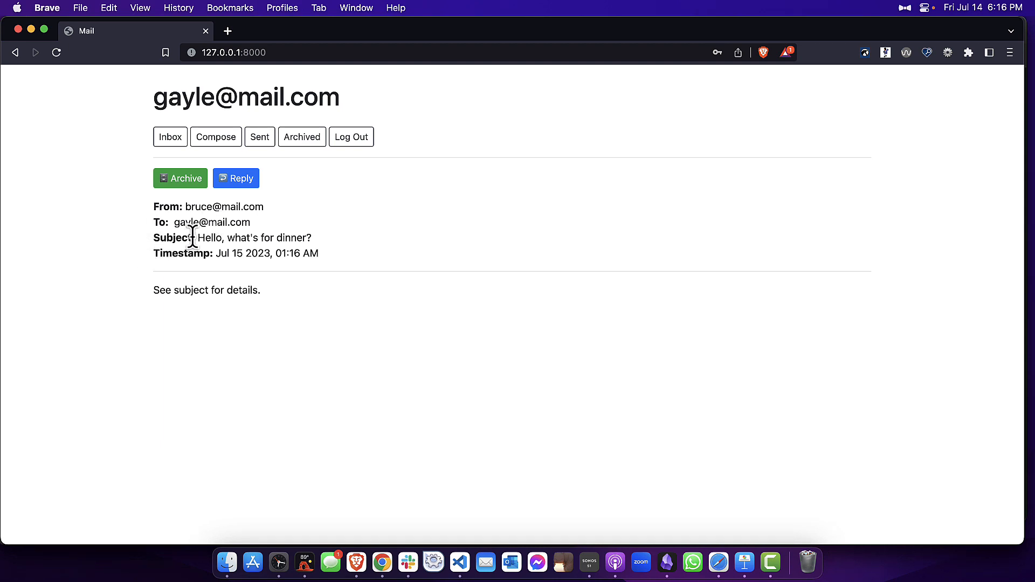
pyautogui.moveTo(194, 246)
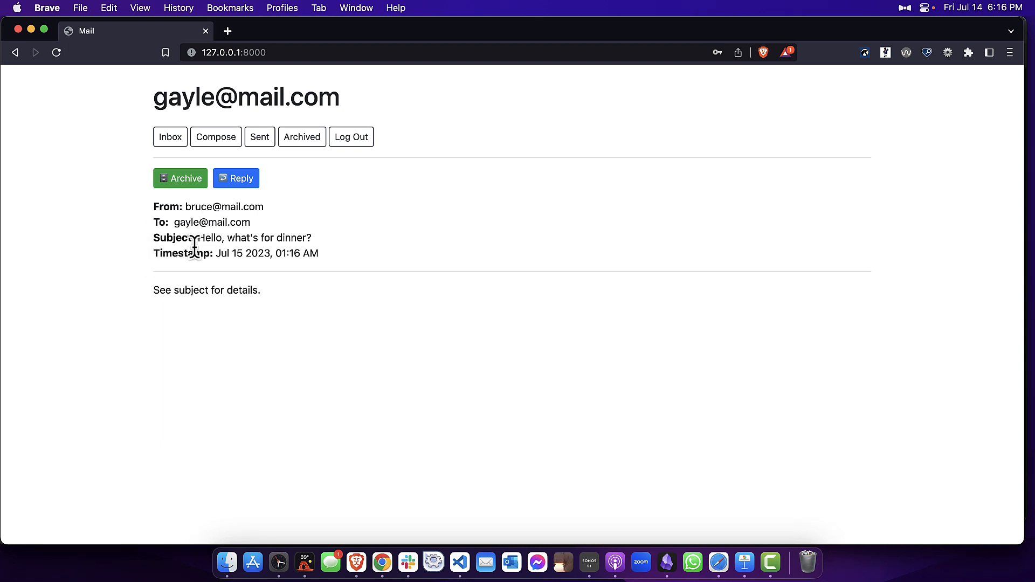
pyautogui.moveTo(232, 357)
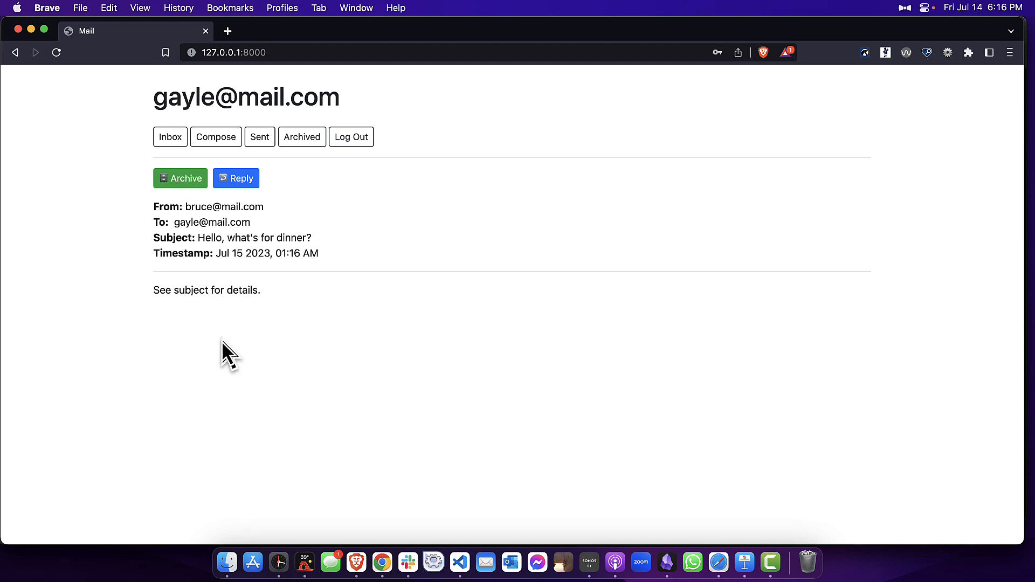
pyautogui.moveTo(232, 347)
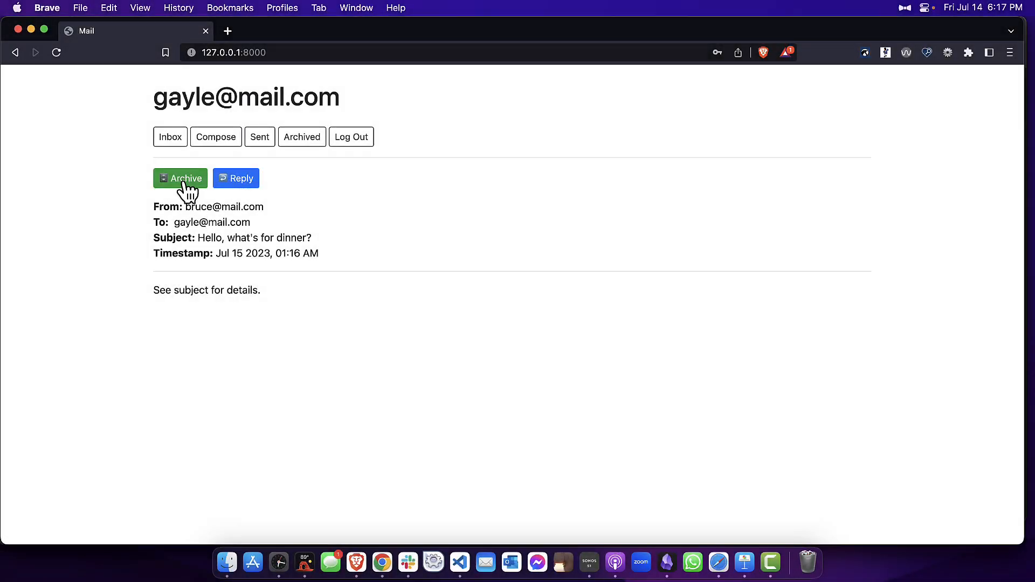
# Archive the dinner email, unarchive it from Archived, and reopen it from the Inbox.
pyautogui.click(180, 178)
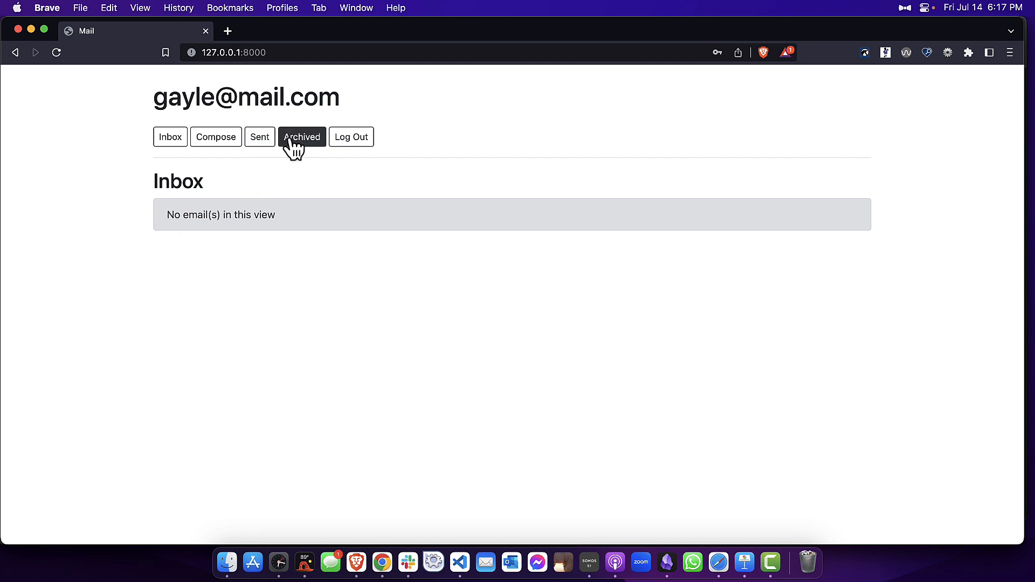
pyautogui.click(302, 136)
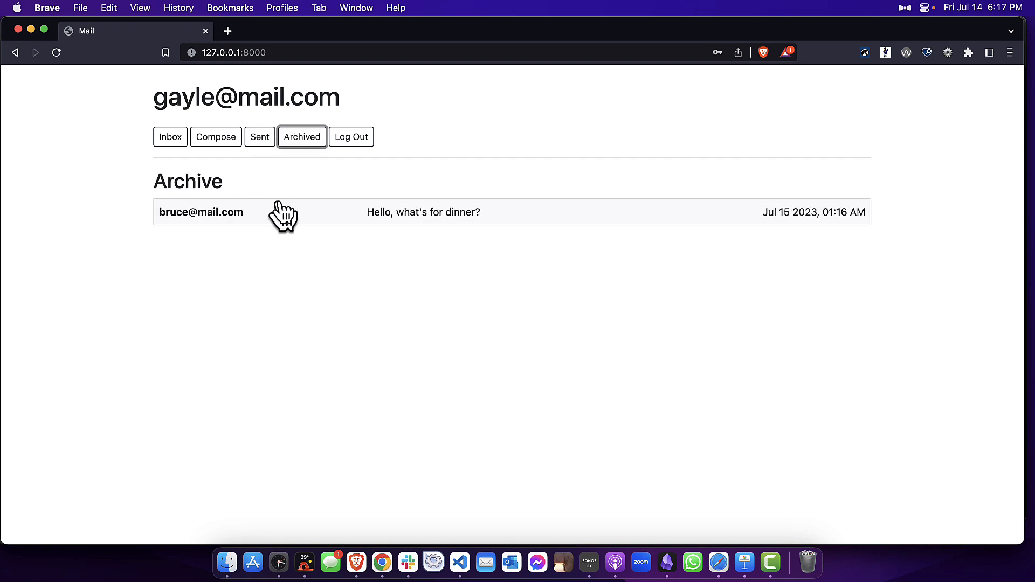
pyautogui.moveTo(276, 221)
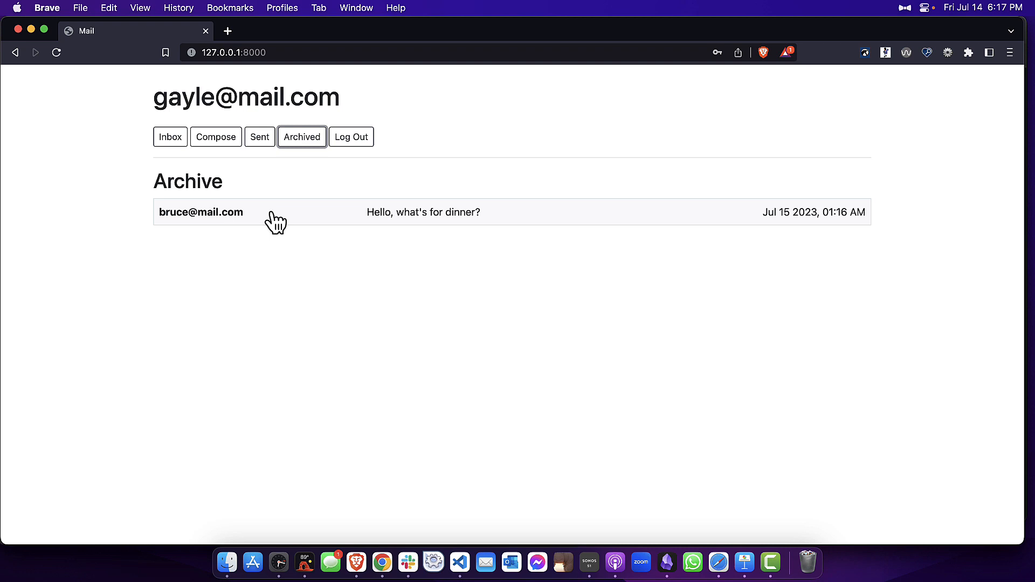
pyautogui.click(423, 212)
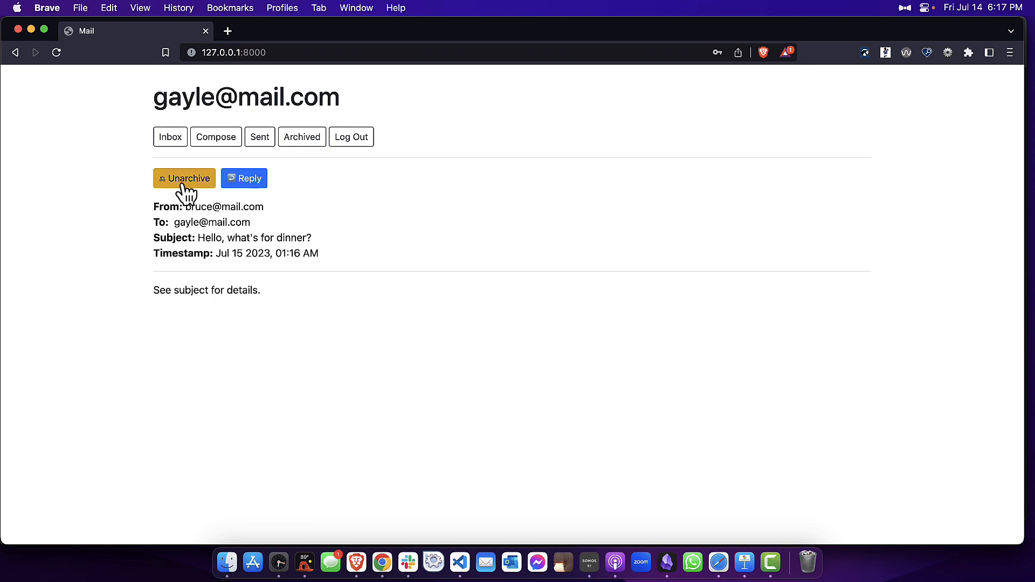
pyautogui.click(185, 178)
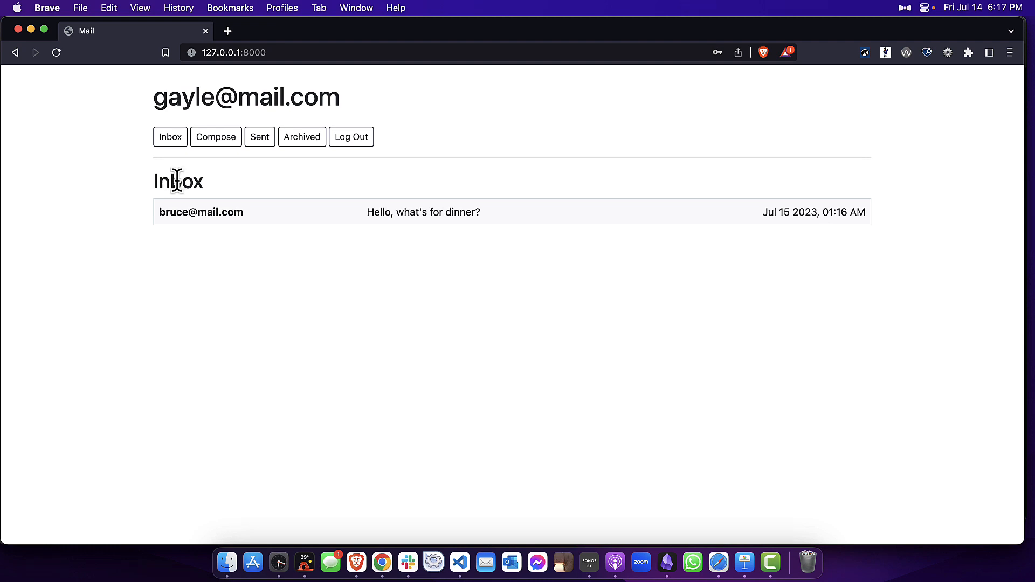
pyautogui.moveTo(192, 227)
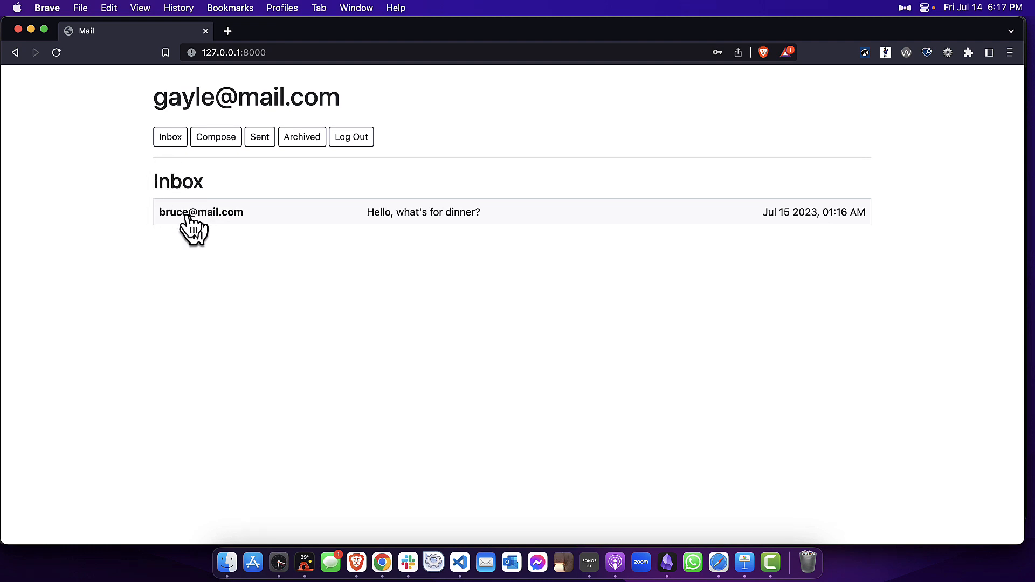
pyautogui.moveTo(259, 228)
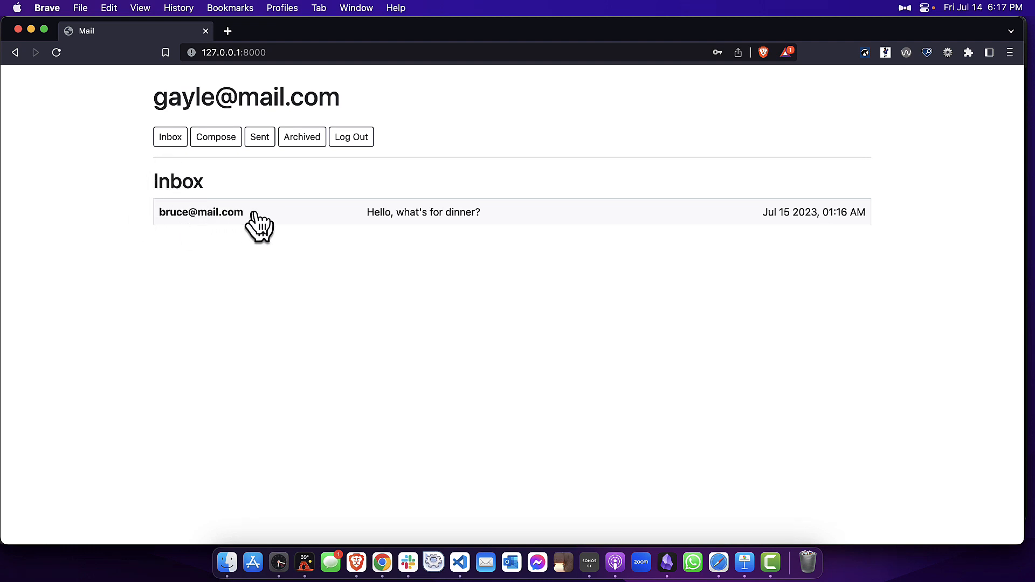
pyautogui.moveTo(355, 227)
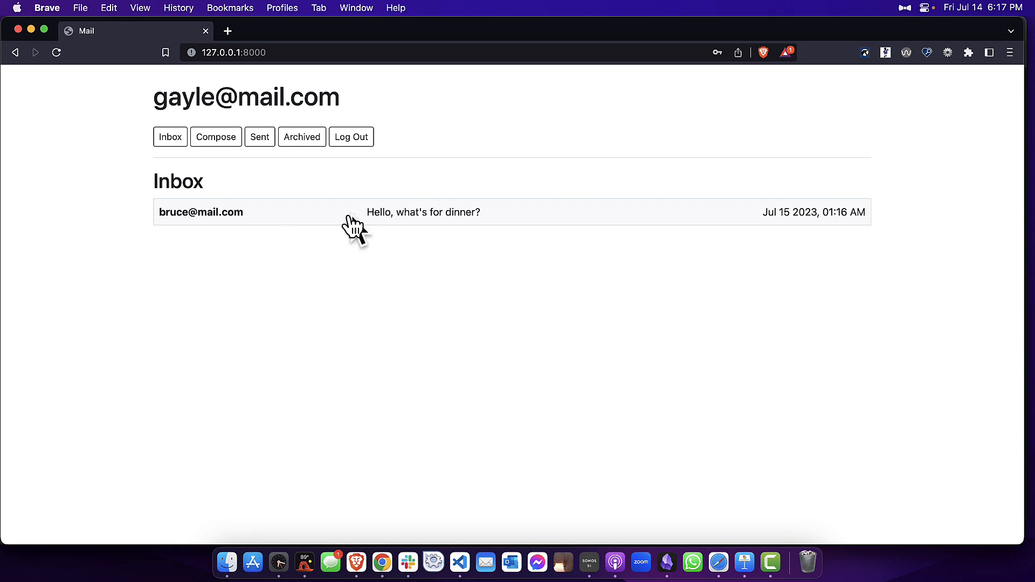
pyautogui.moveTo(343, 225)
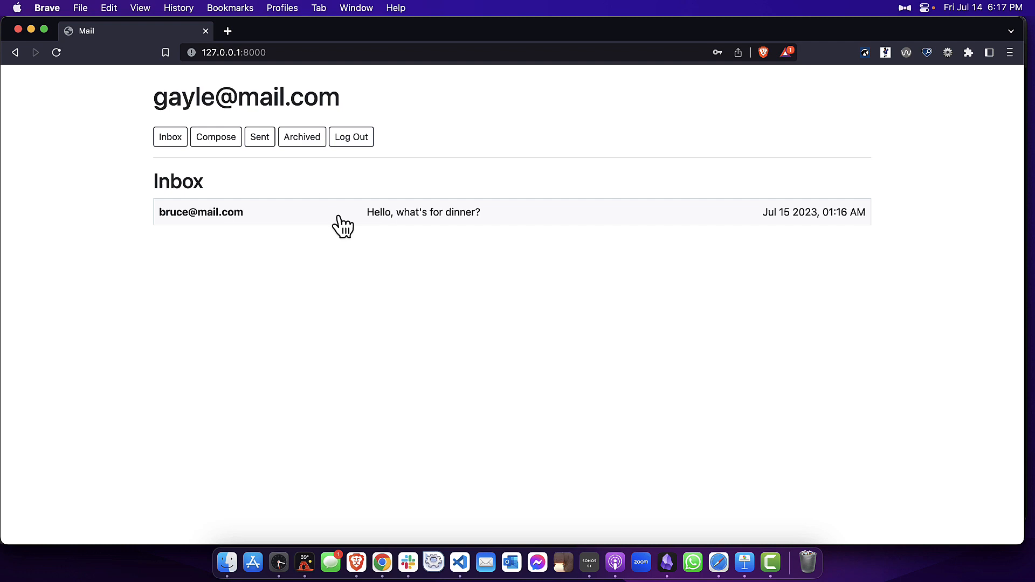
pyautogui.click(422, 212)
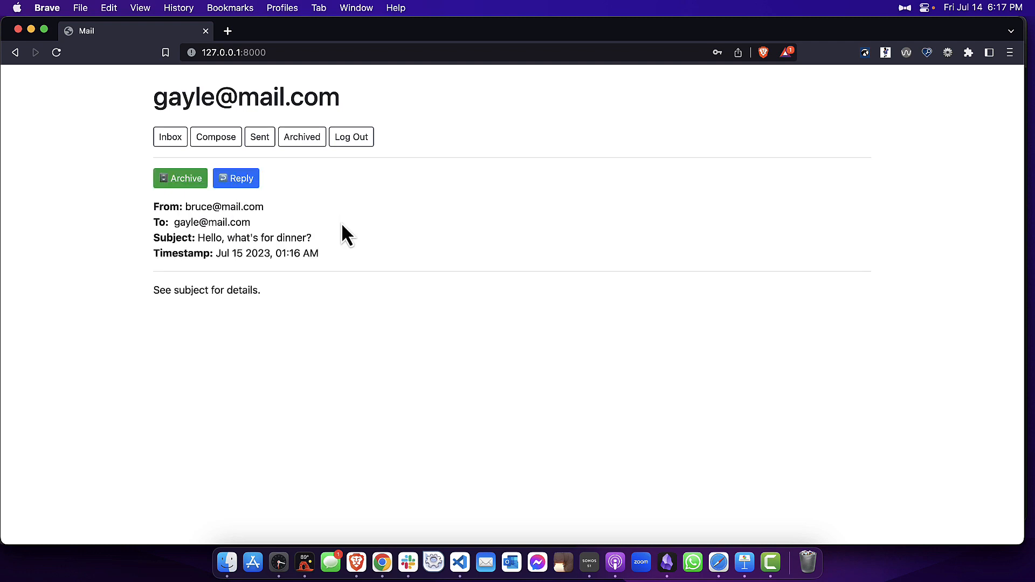
# Reply to Bruce with 'Pizza!' above the quoted original message and send it.
pyautogui.click(236, 179)
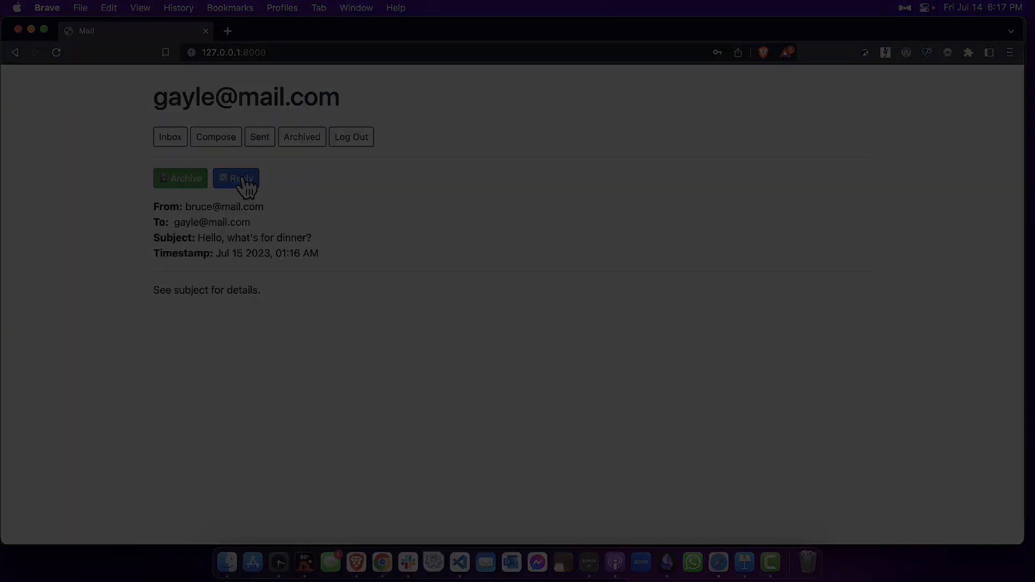
pyautogui.click(236, 178)
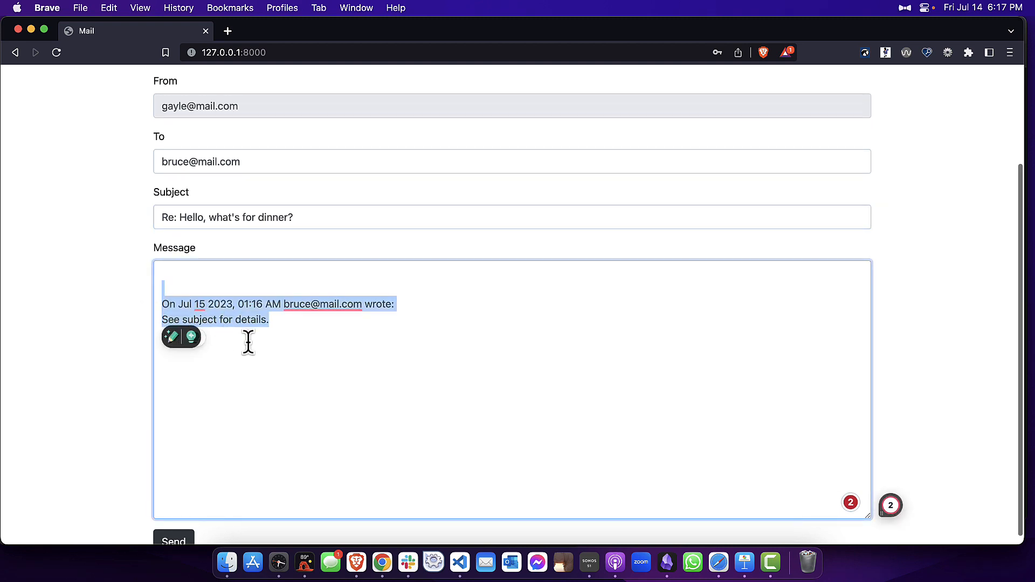
pyautogui.moveTo(212, 287)
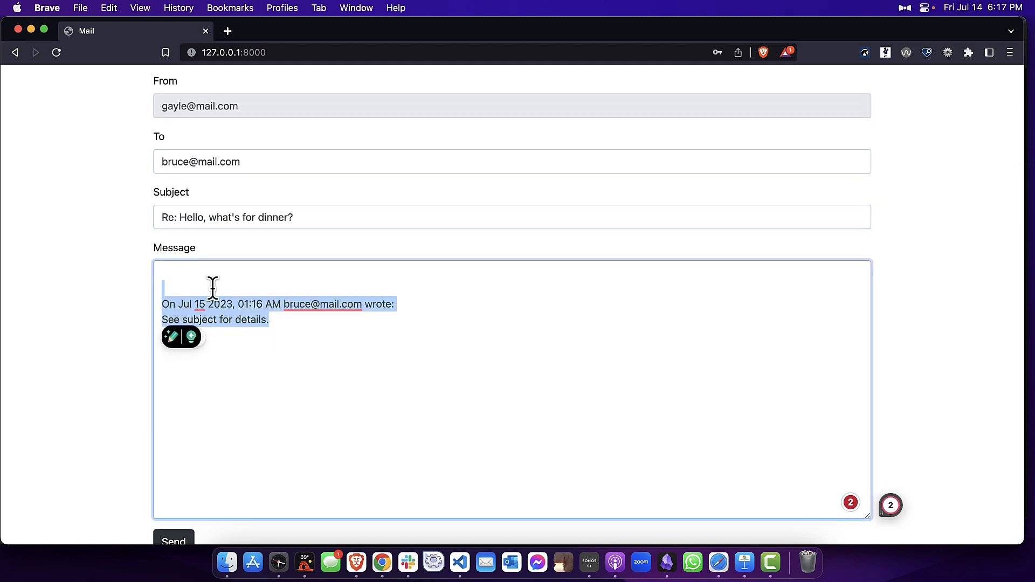
pyautogui.click(194, 277)
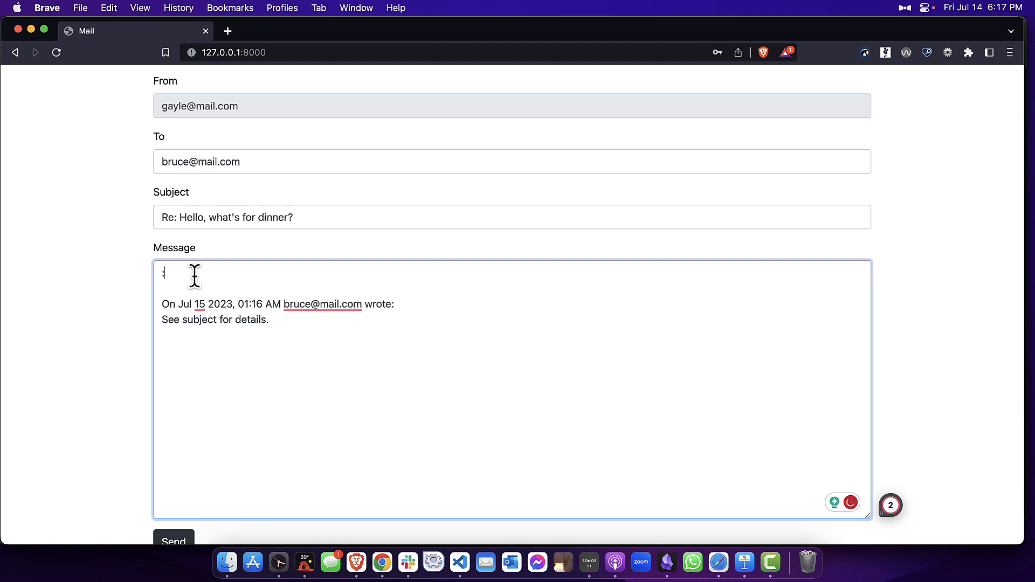
pyautogui.write('Piz')
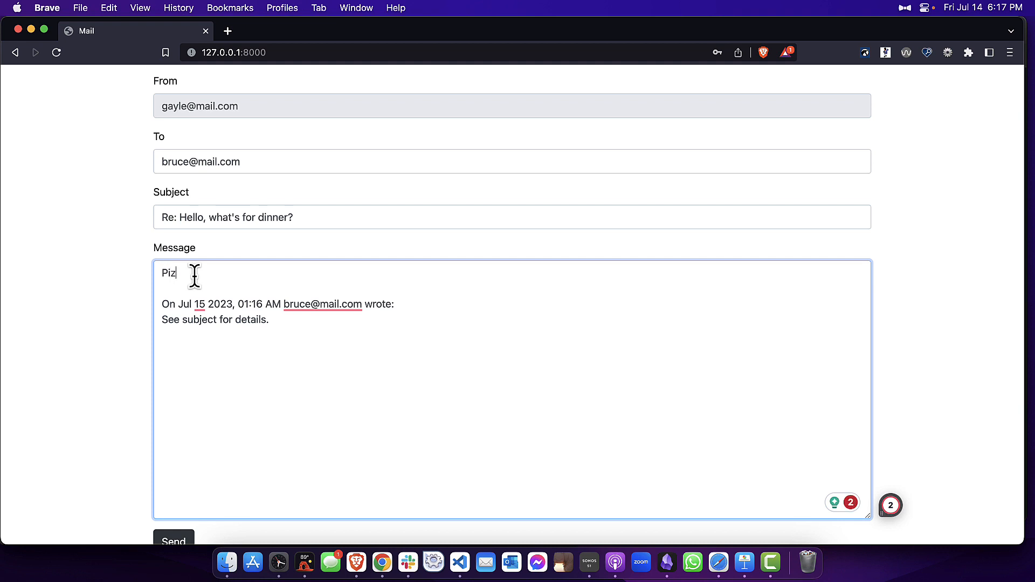
pyautogui.write('za!')
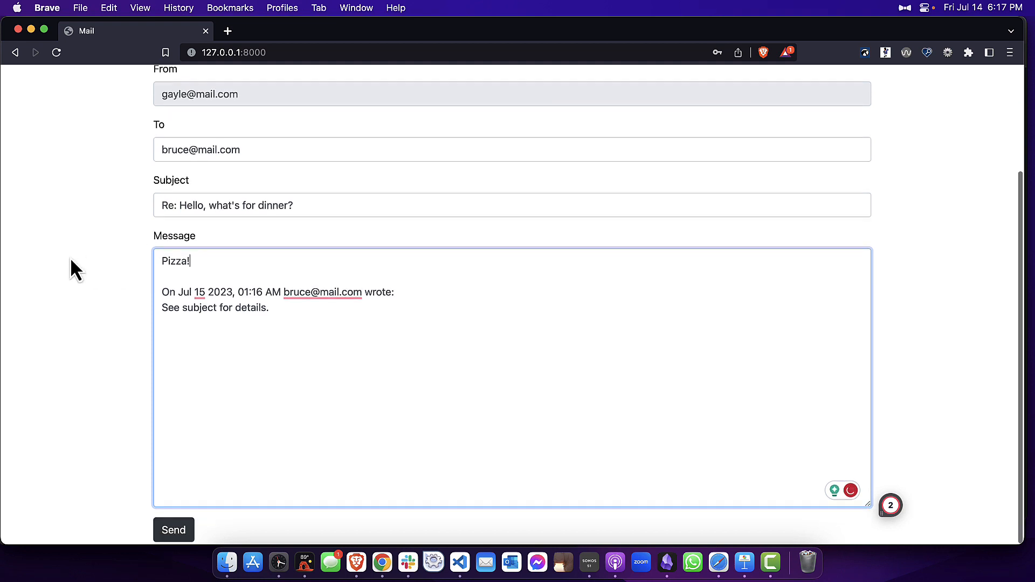
pyautogui.click(174, 529)
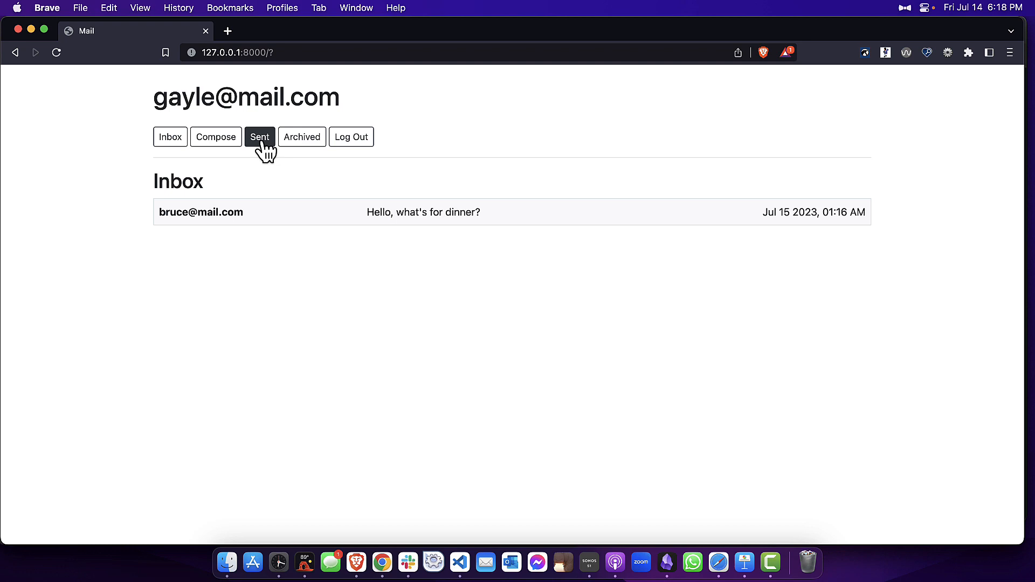
# Check Sent for the 'Re: Hello, what's for dinner?' reply, then log out.
pyautogui.click(259, 136)
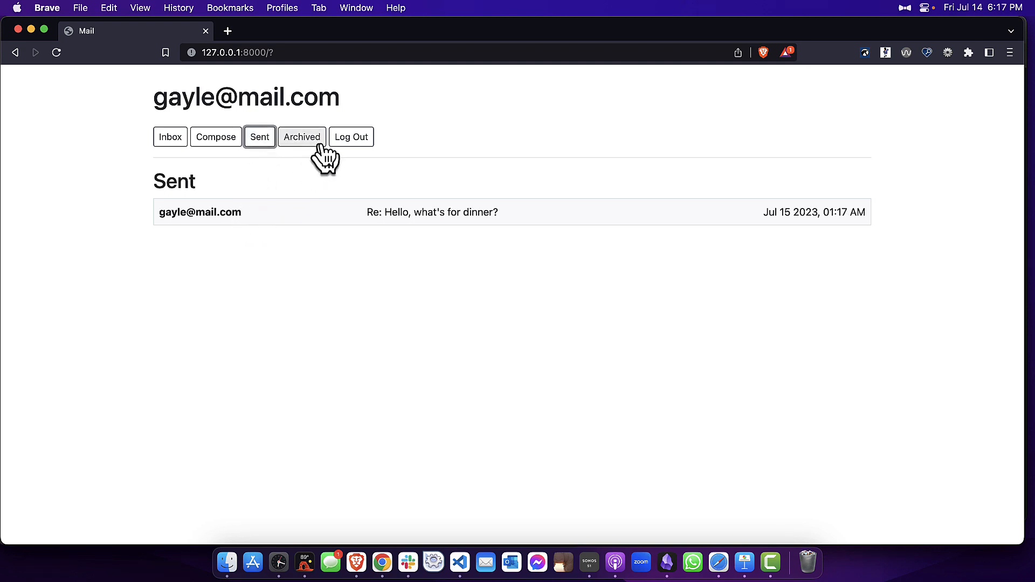
pyautogui.click(351, 136)
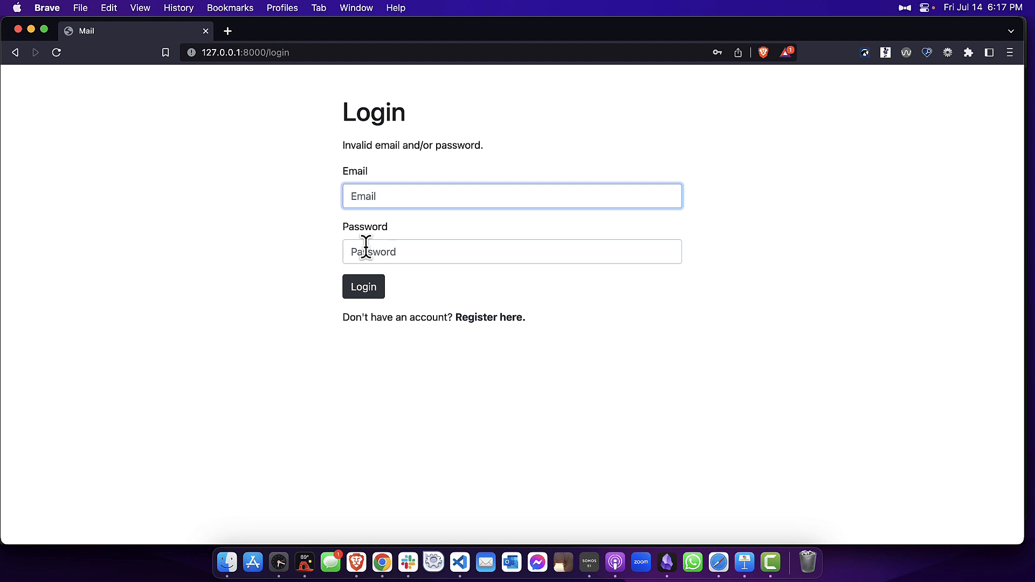
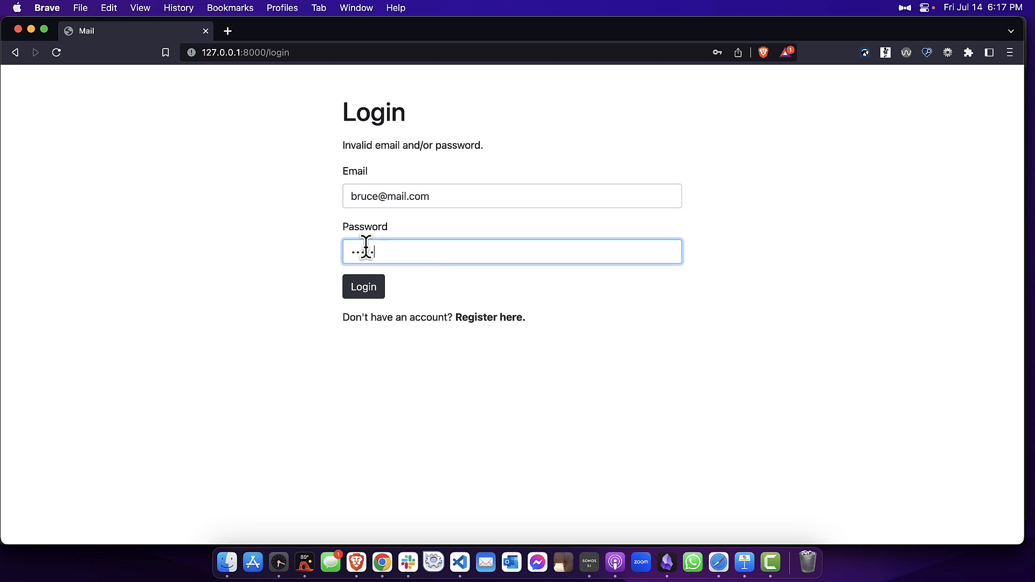
pyautogui.click(363, 287)
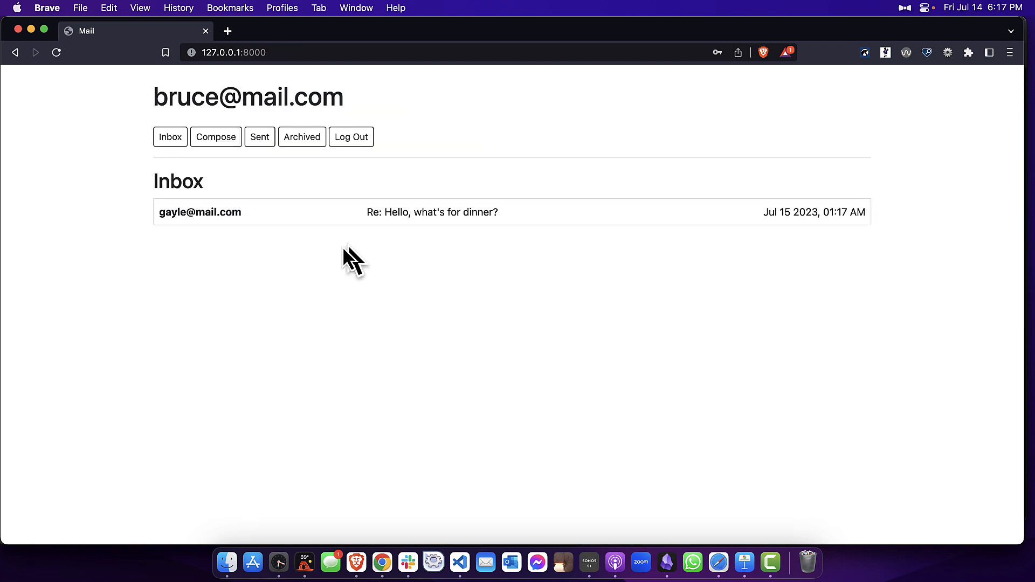
pyautogui.moveTo(381, 289)
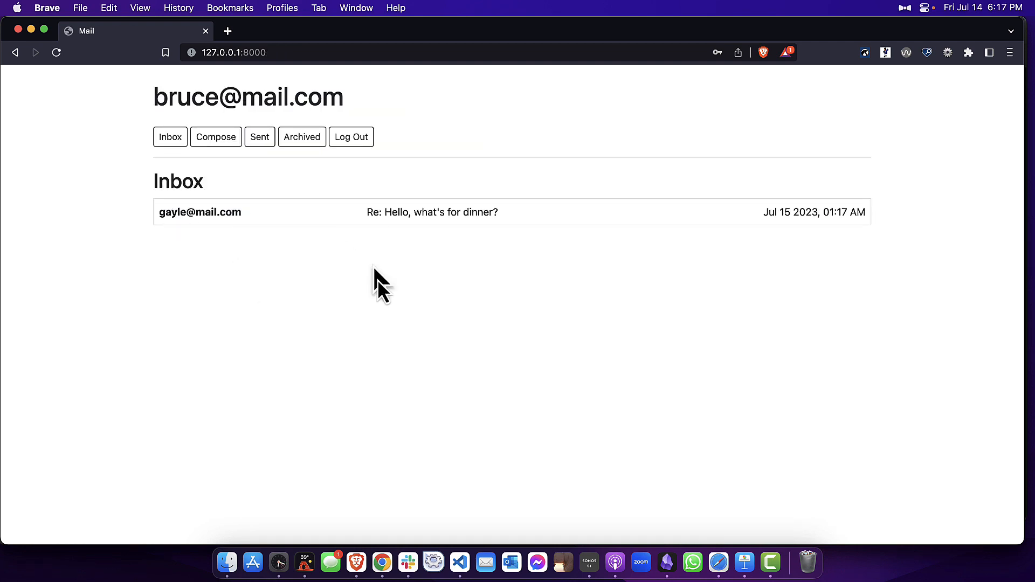
pyautogui.moveTo(272, 370)
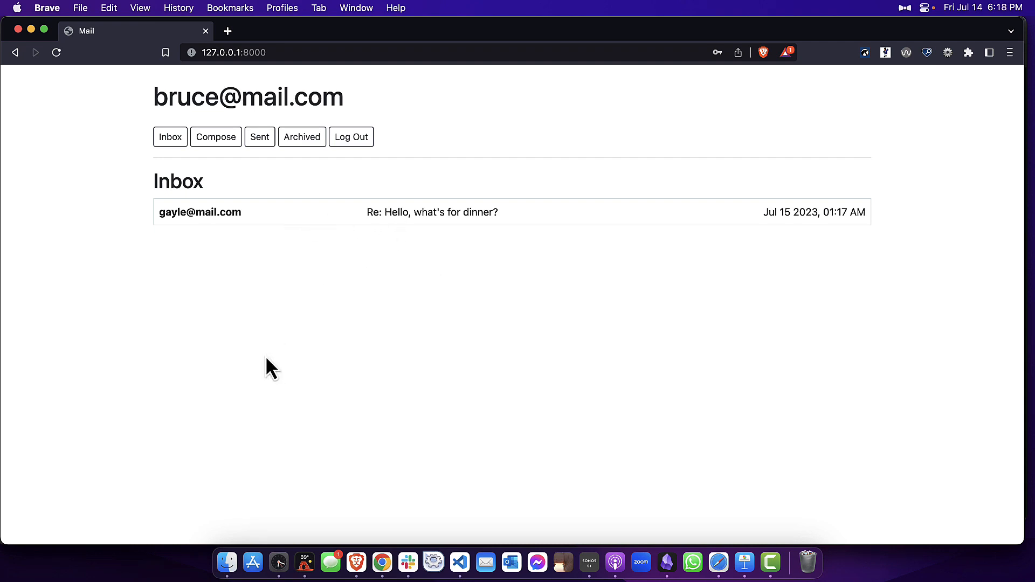
# Open Gayle's 'Re: Hello, what's for dinner?' reply in Bruce's Inbox.
pyautogui.click(431, 212)
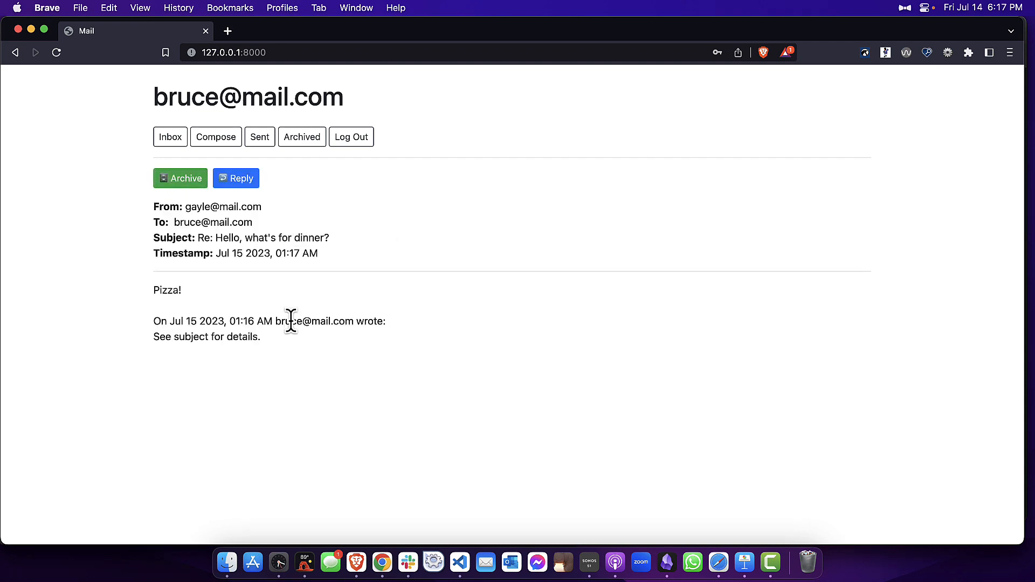
pyautogui.moveTo(261, 326)
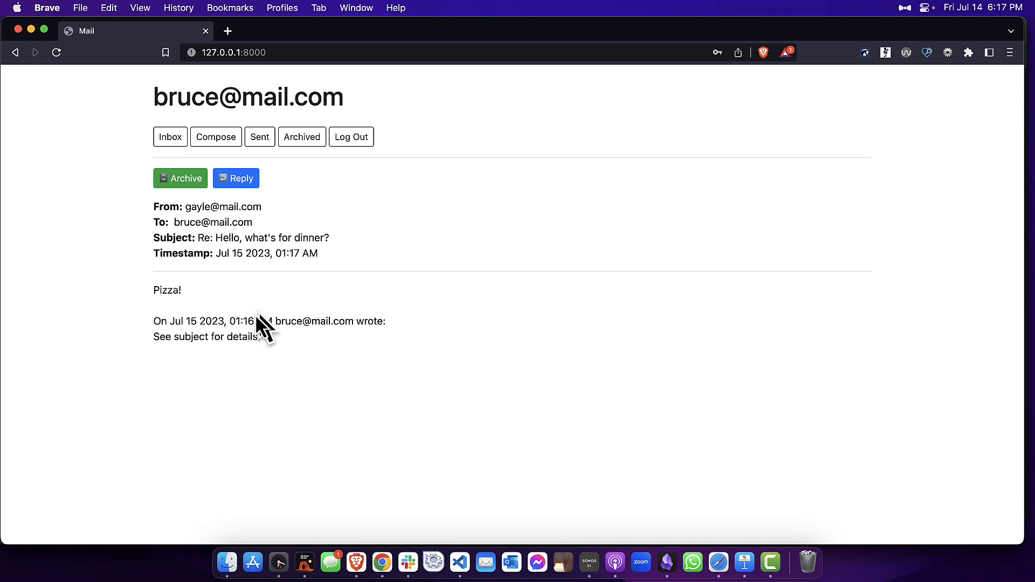
pyautogui.moveTo(170, 323)
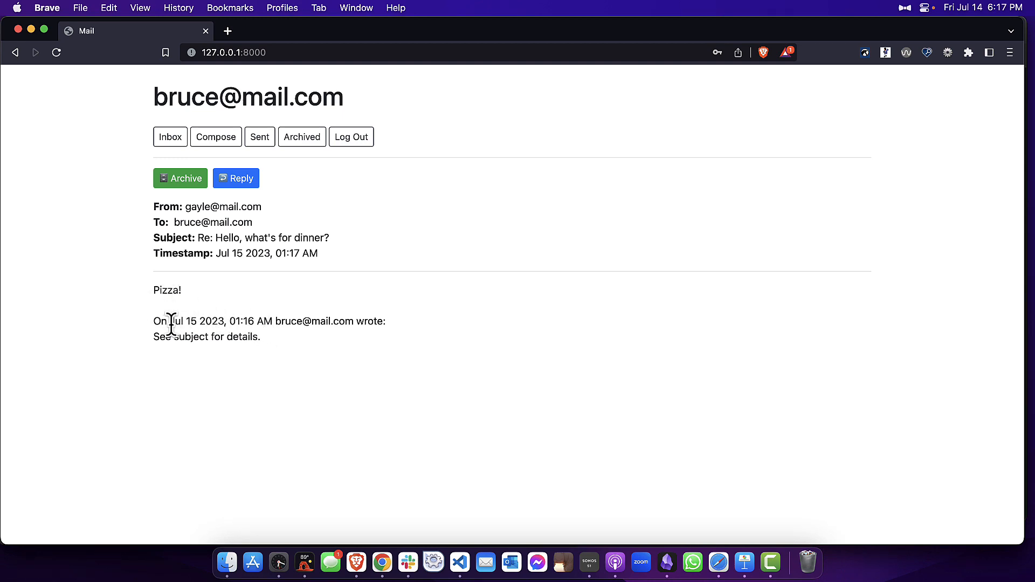
pyautogui.moveTo(178, 347)
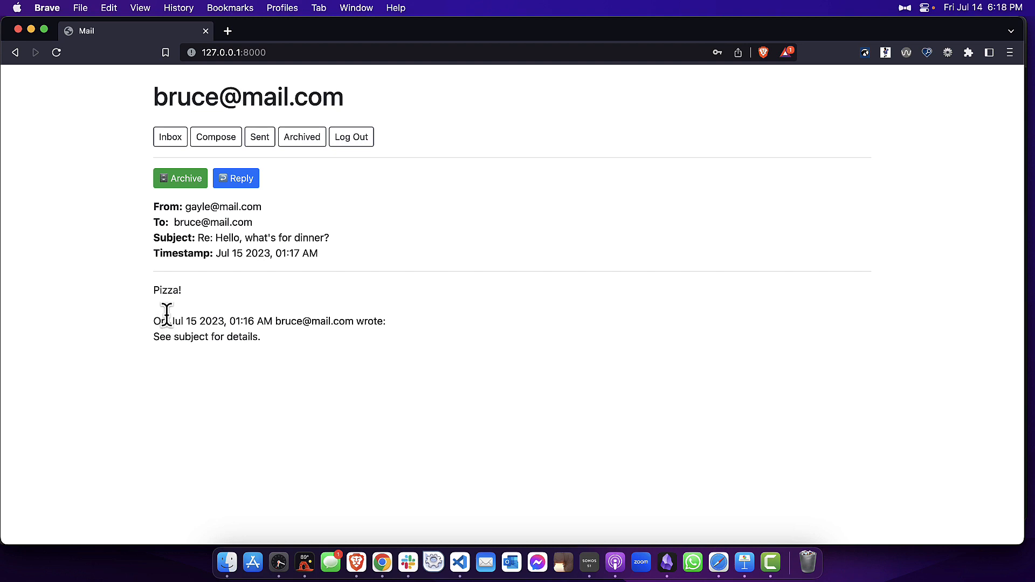
pyautogui.moveTo(296, 170)
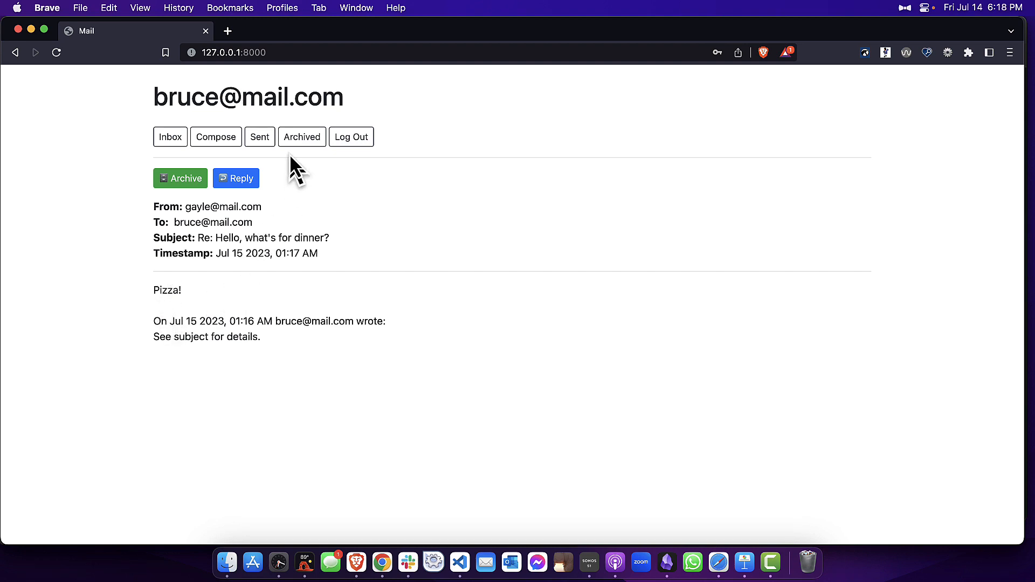
# Archive Gayle's reply, confirm it appears in Archived, and return to the empty Inbox.
pyautogui.click(180, 179)
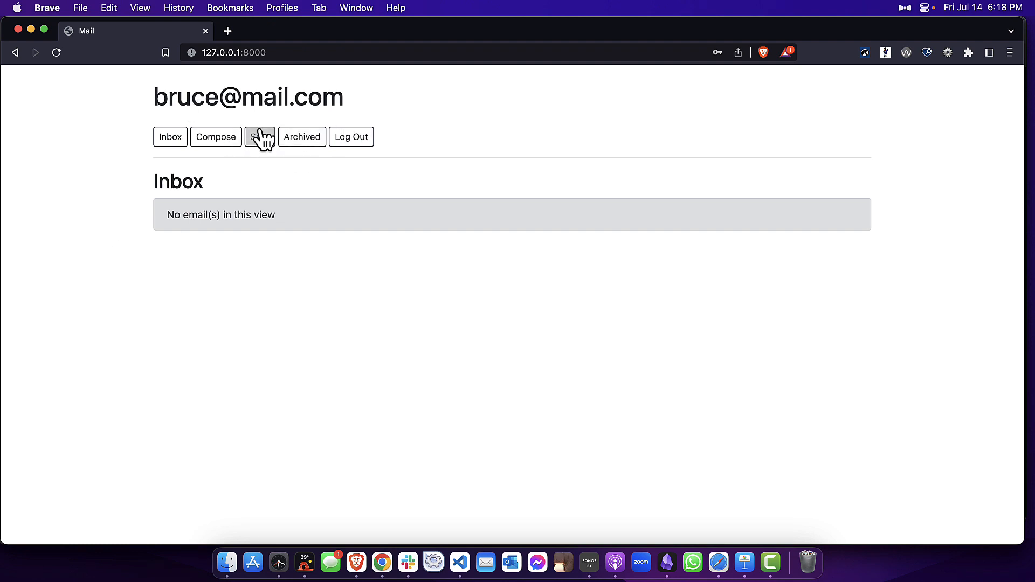
pyautogui.click(302, 137)
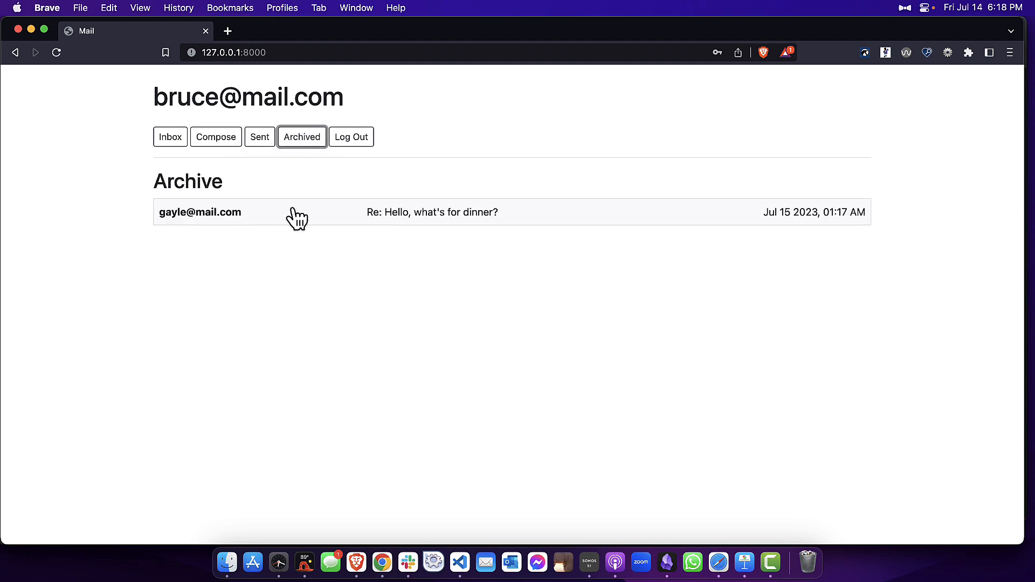
pyautogui.moveTo(191, 165)
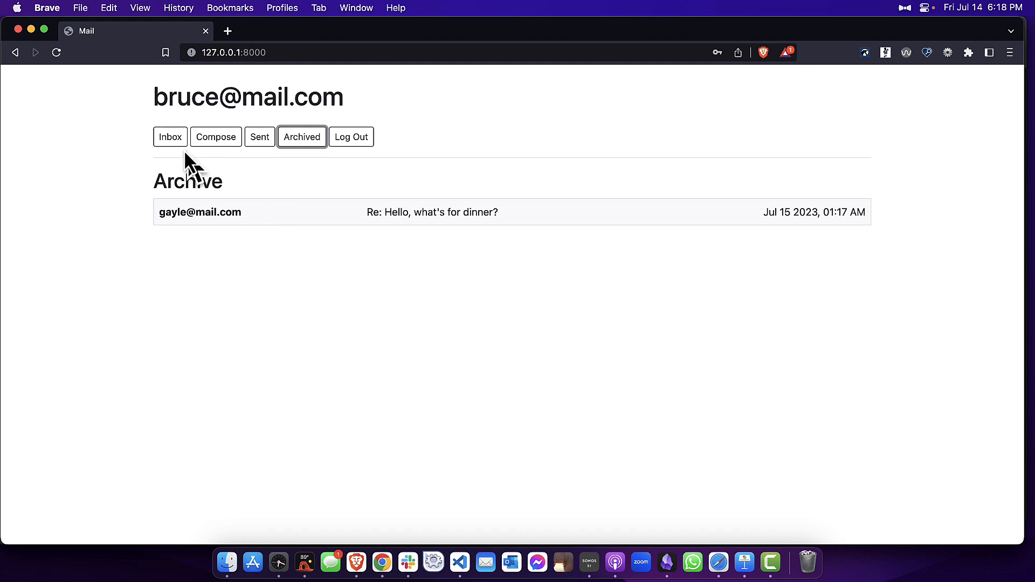
pyautogui.click(170, 137)
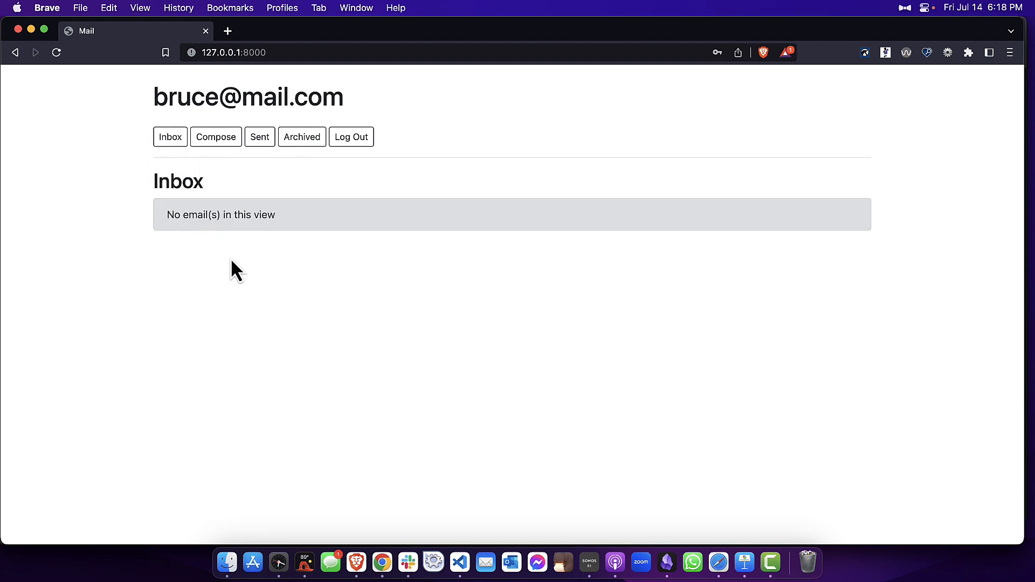
pyautogui.moveTo(312, 167)
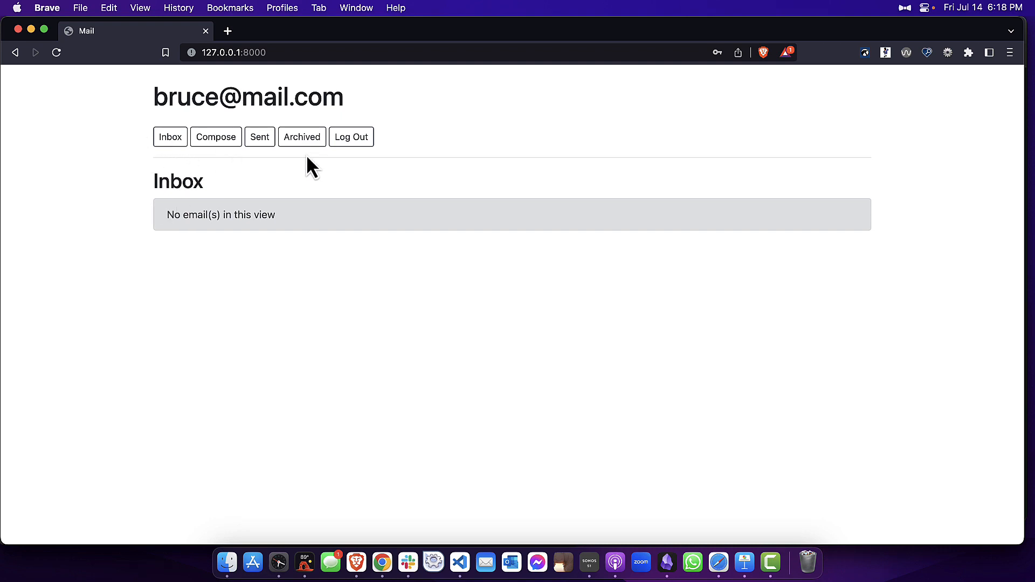